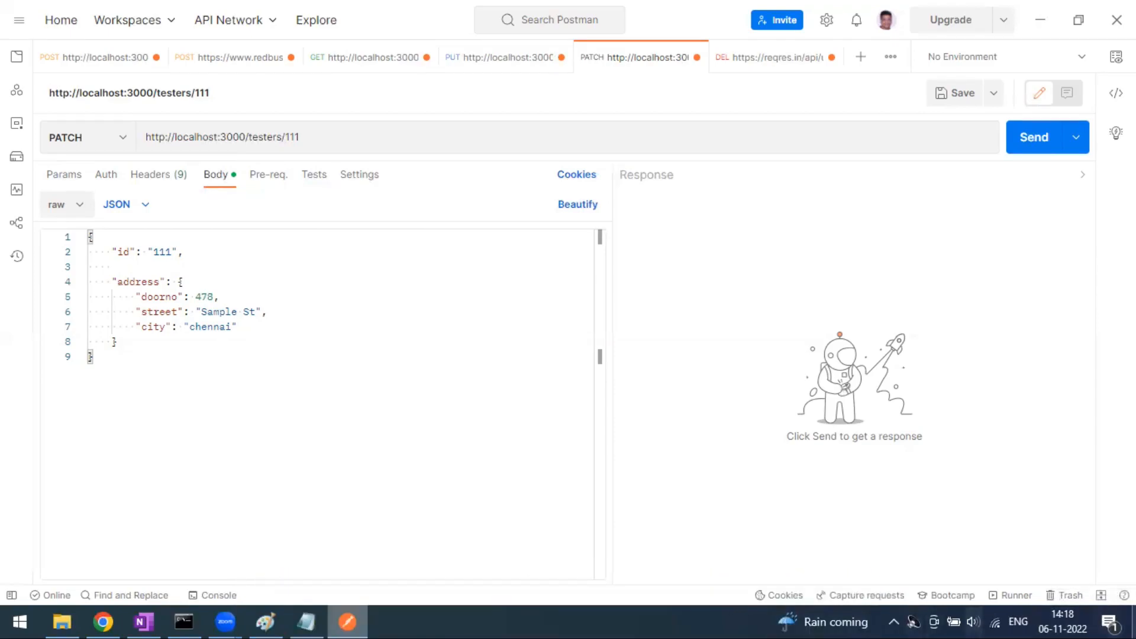
mouse_move(214, 154)
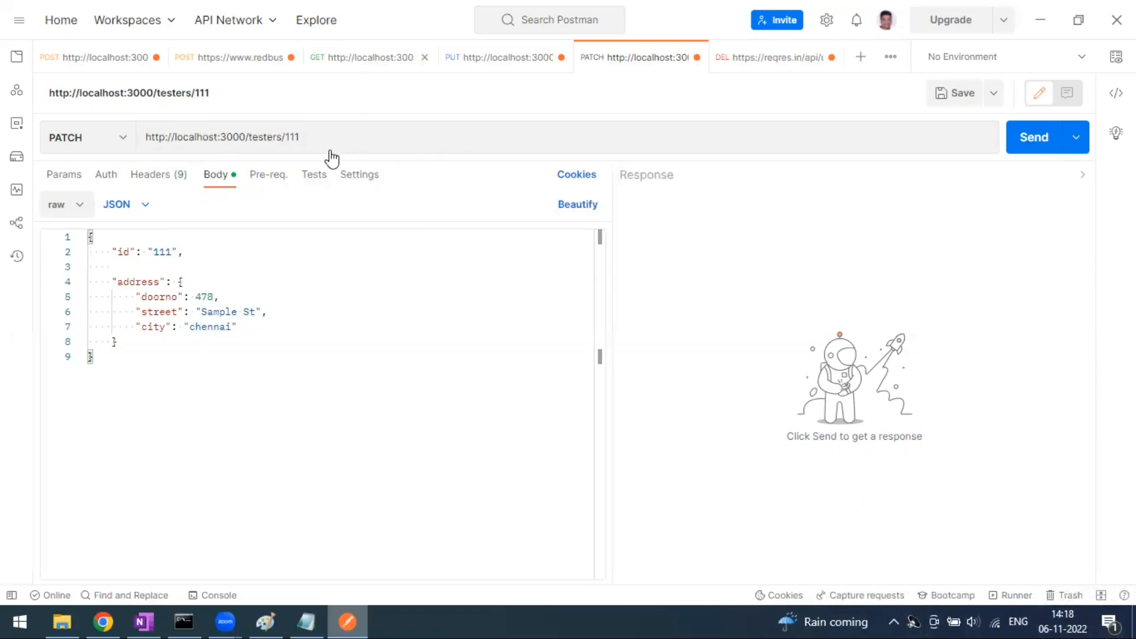
click(366, 57)
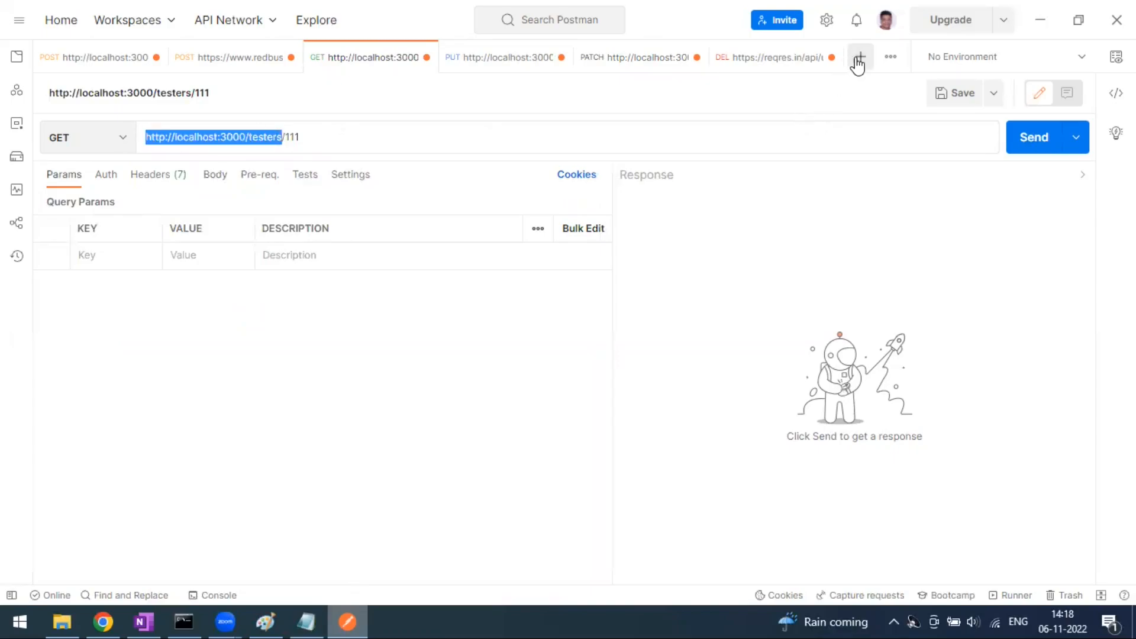
click(861, 57)
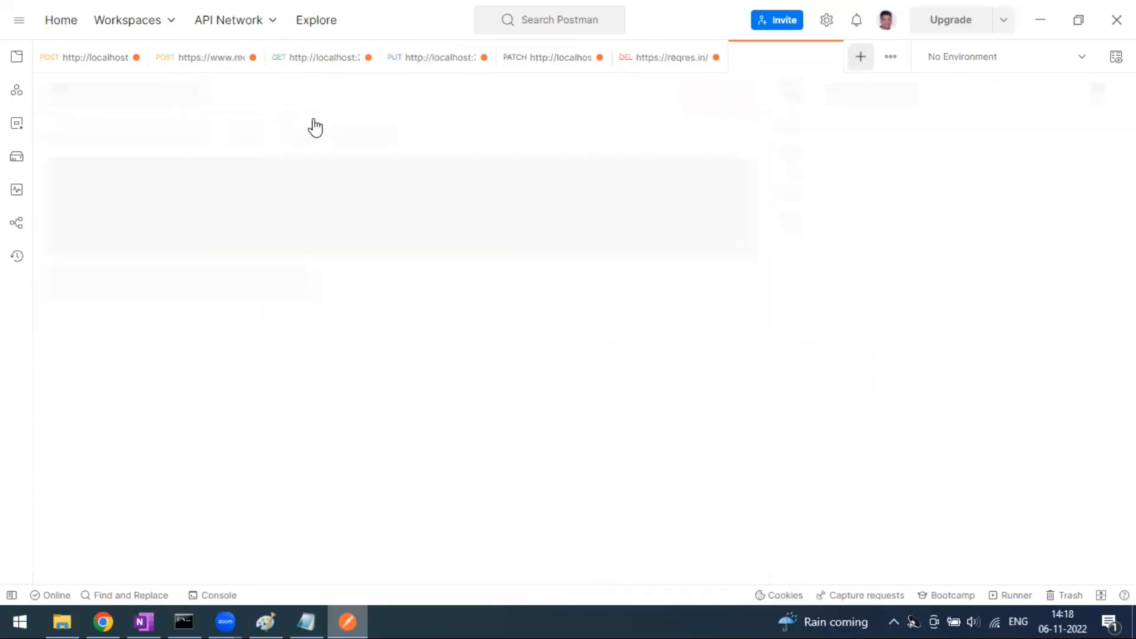
click(861, 56)
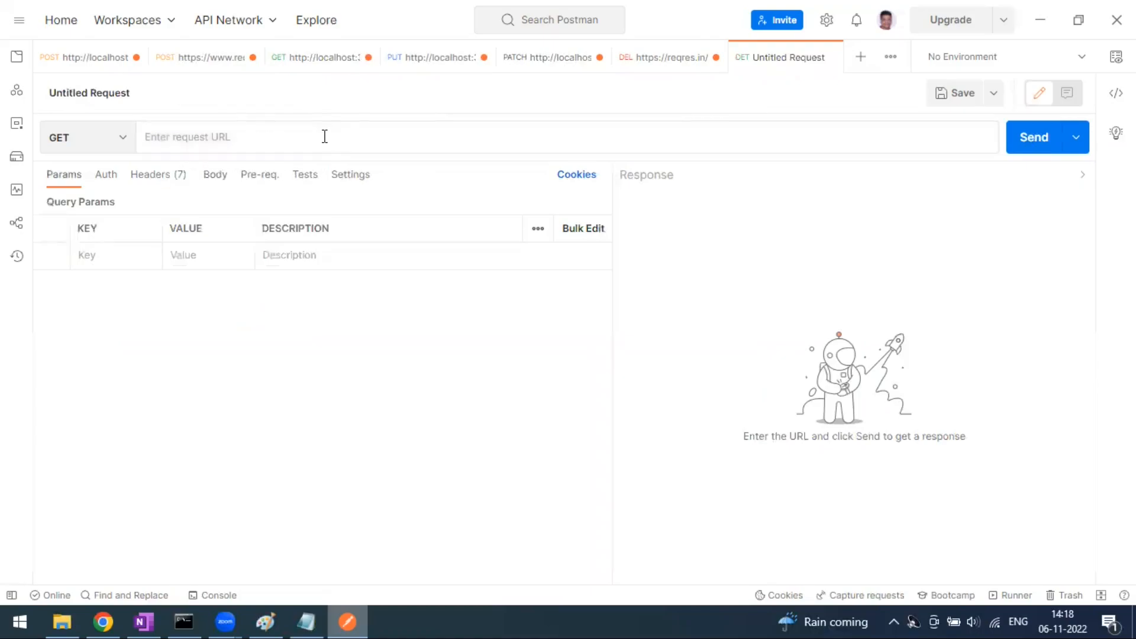
click(82, 138)
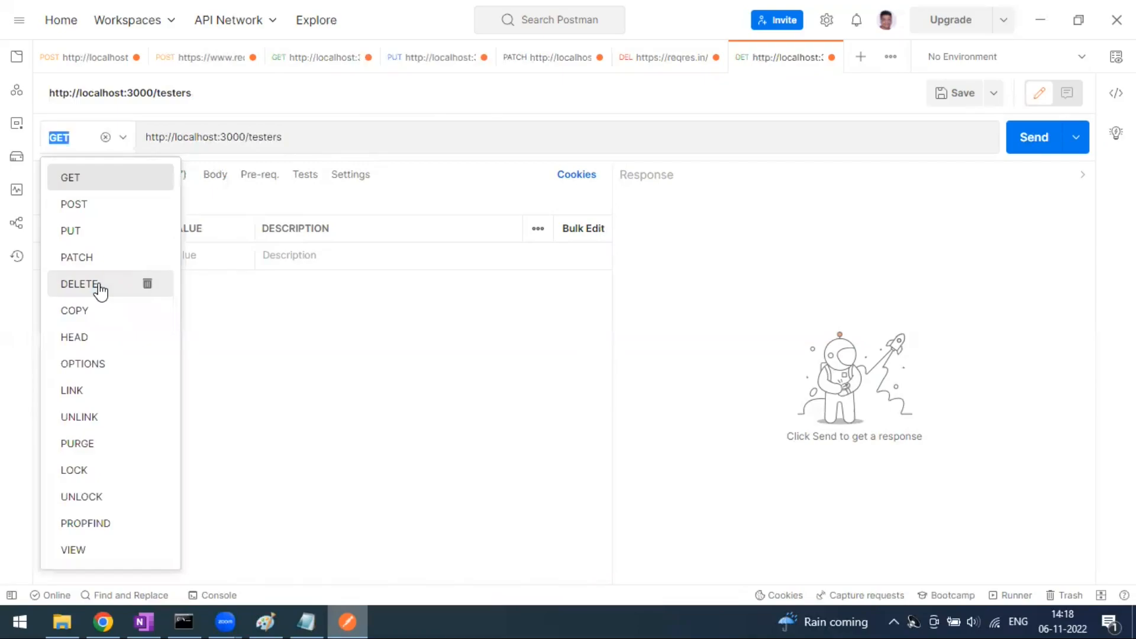
Make the new request a DELETE and refresh the GET testers list (200 OK).
click(79, 283)
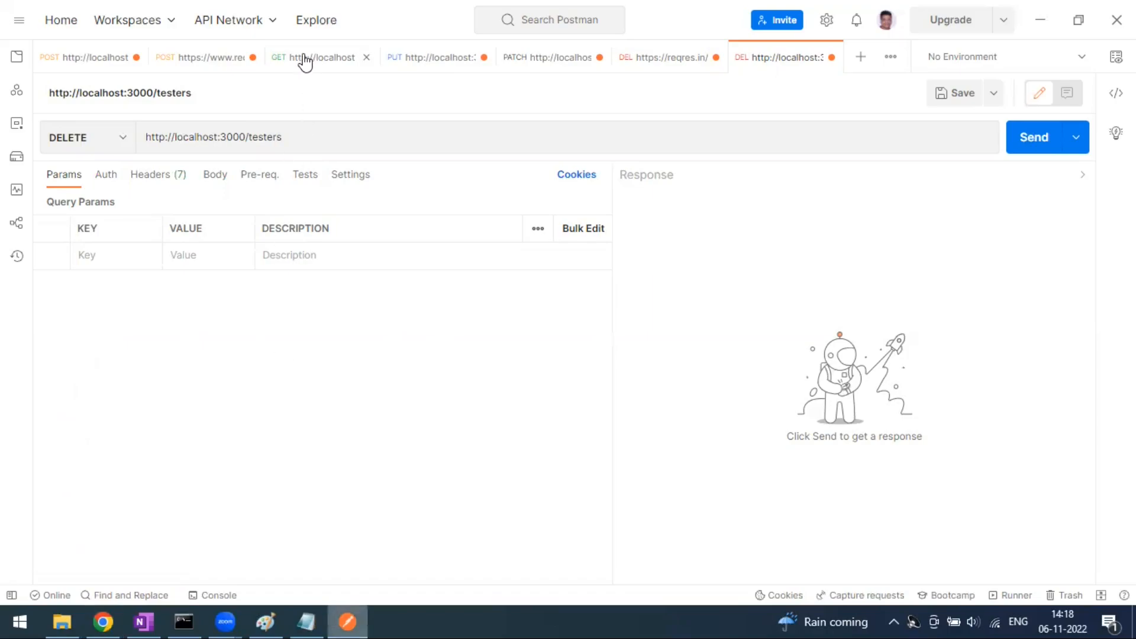
click(313, 56)
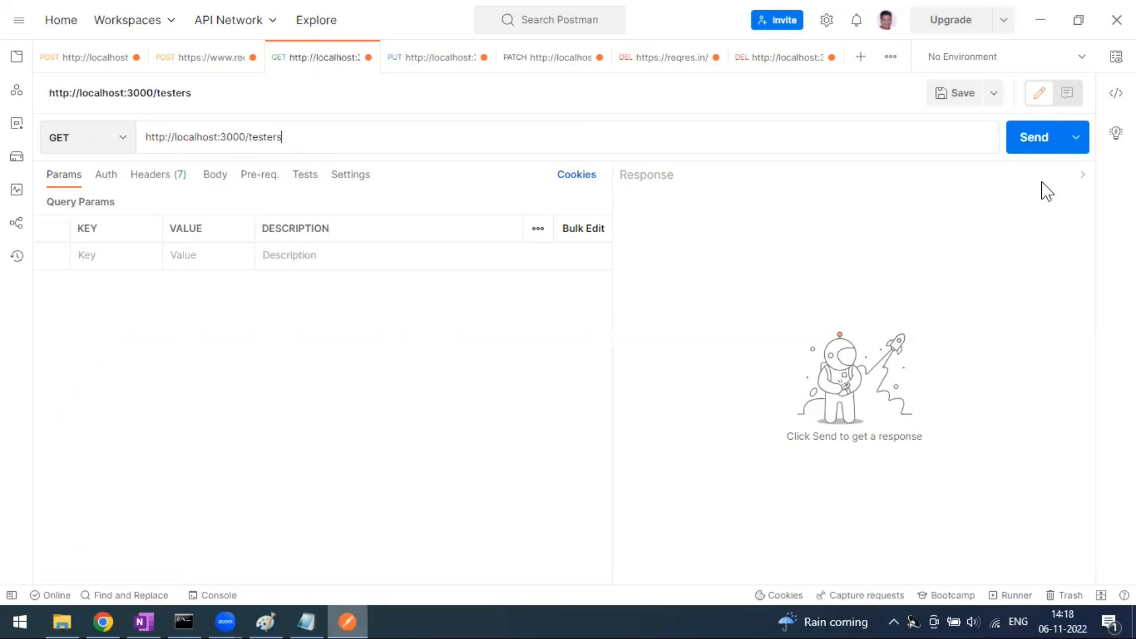
click(1034, 137)
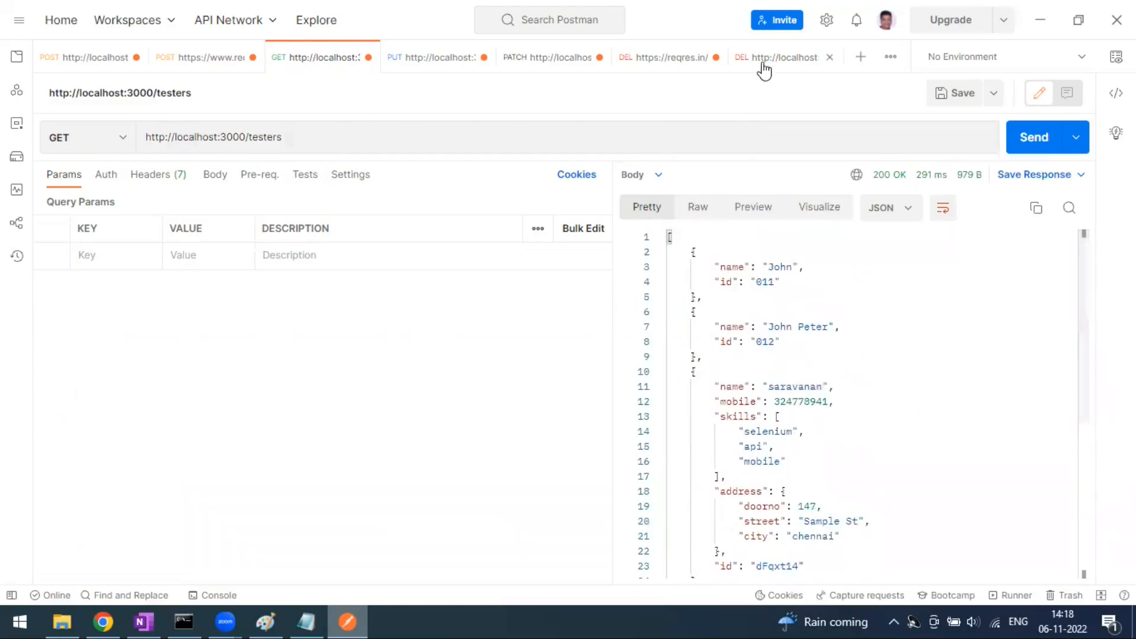
click(779, 57)
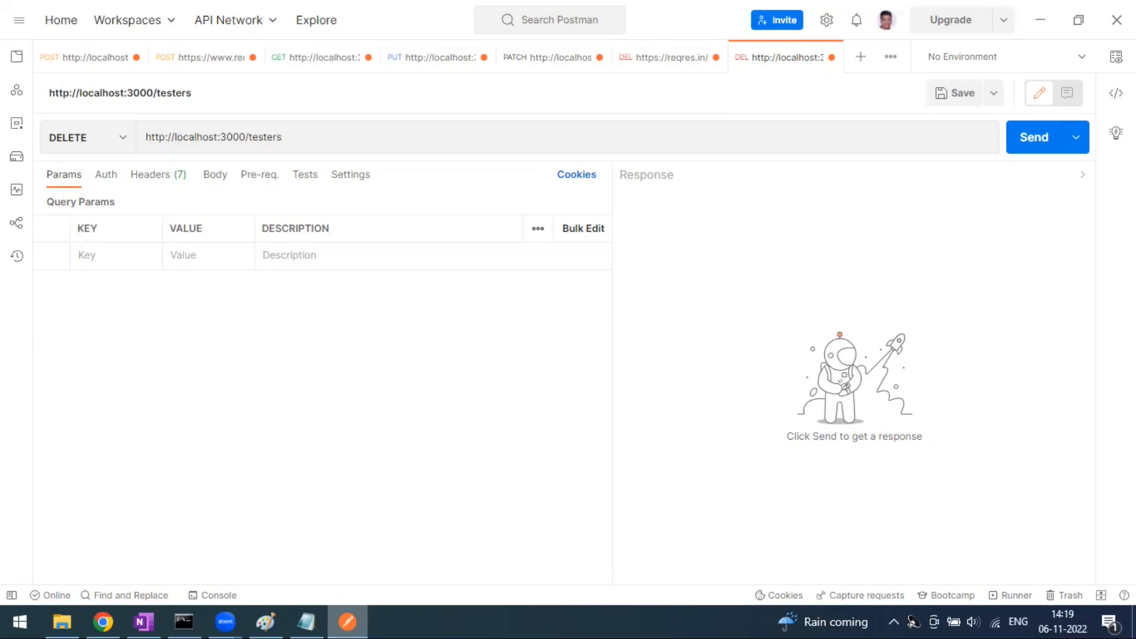
mouse_move(689, 230)
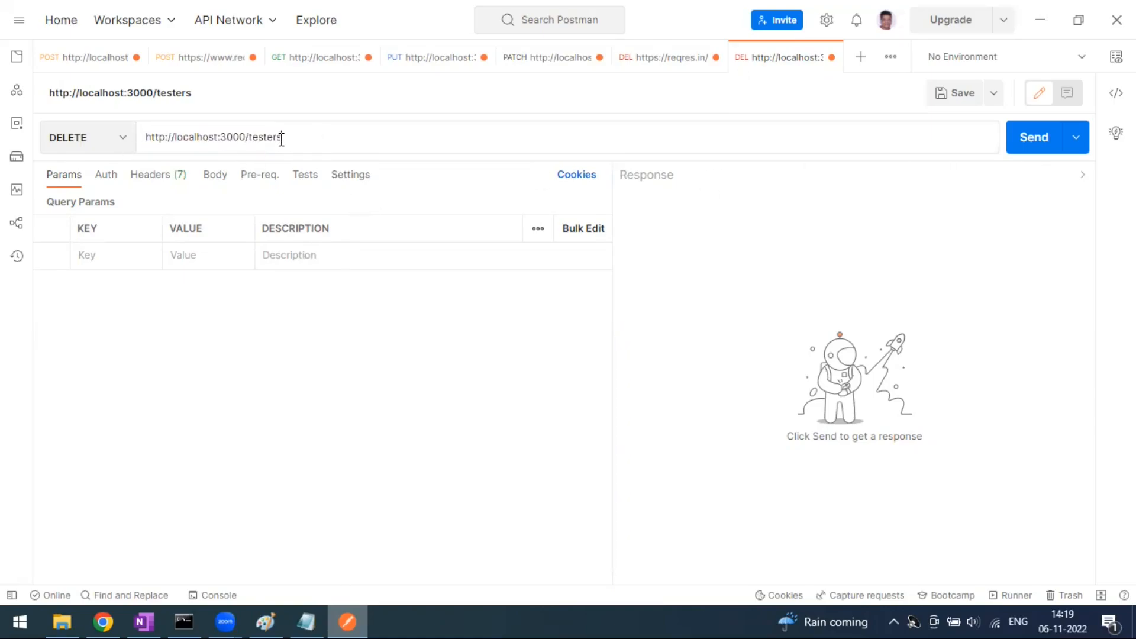
Send the DELETE on /testers (404 Not Found) and pick John's id from the GET list.
click(1033, 137)
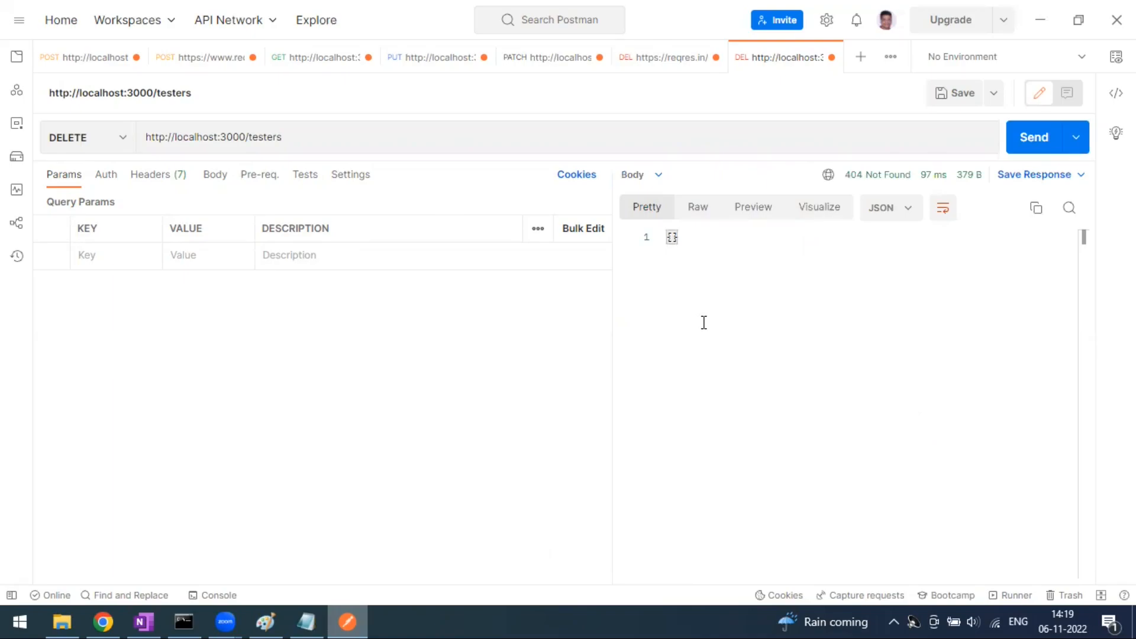
mouse_move(322, 99)
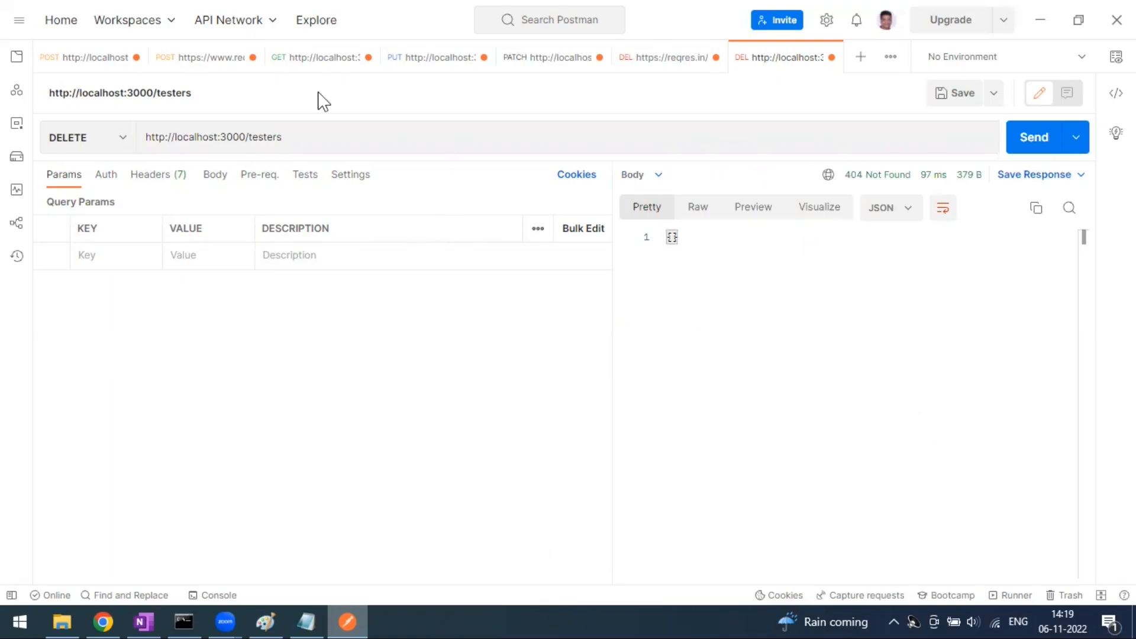
click(318, 57)
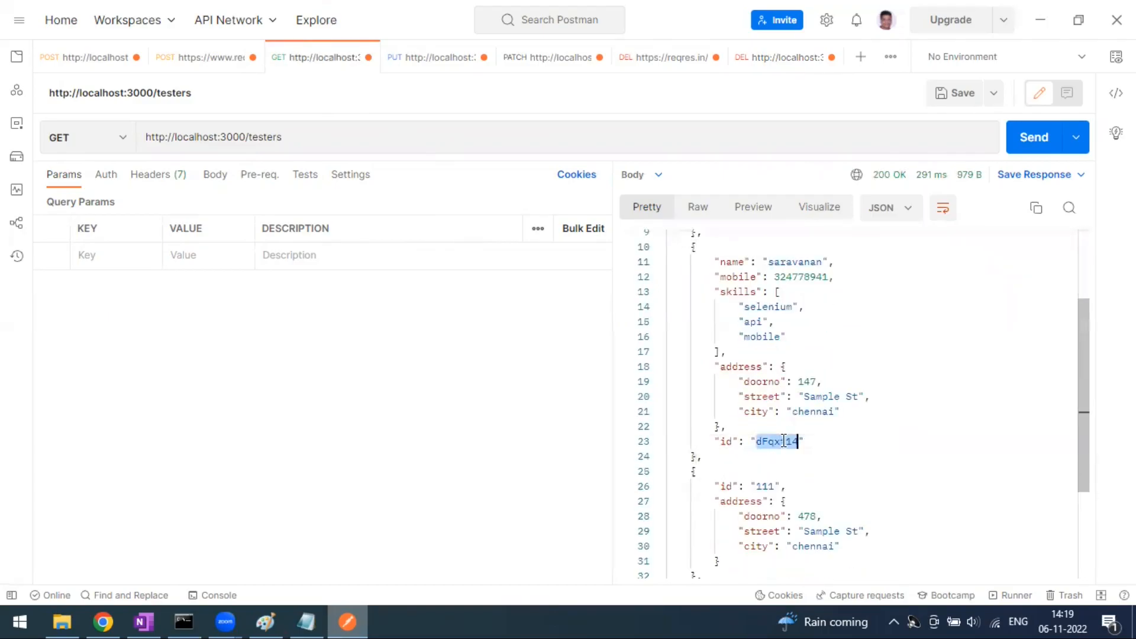
scroll(down, 3)
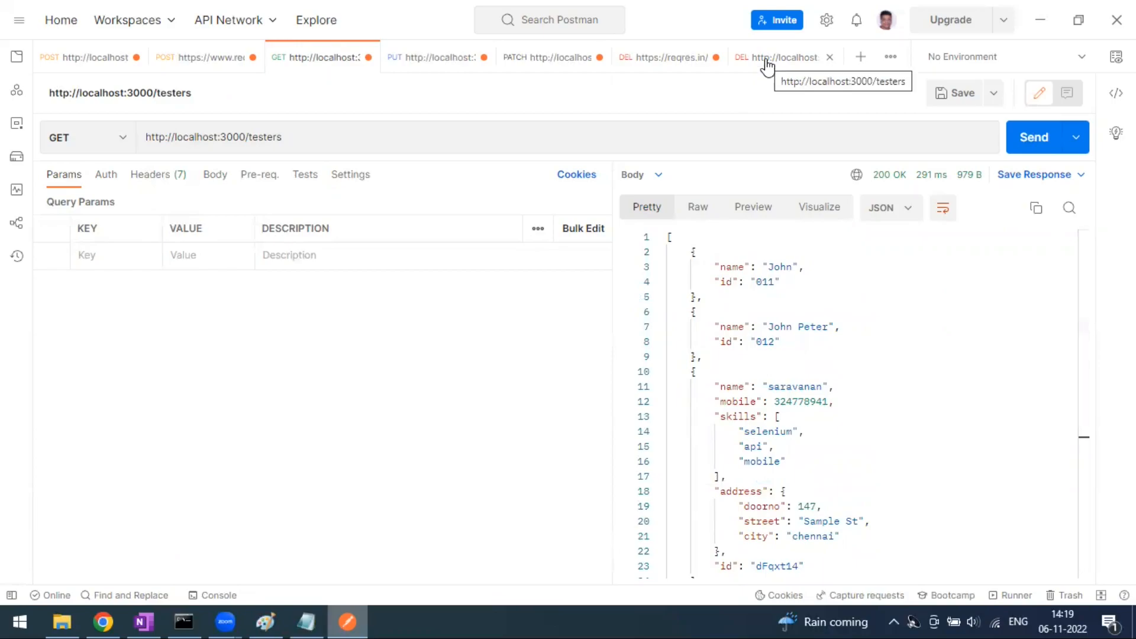
double_click(763, 282)
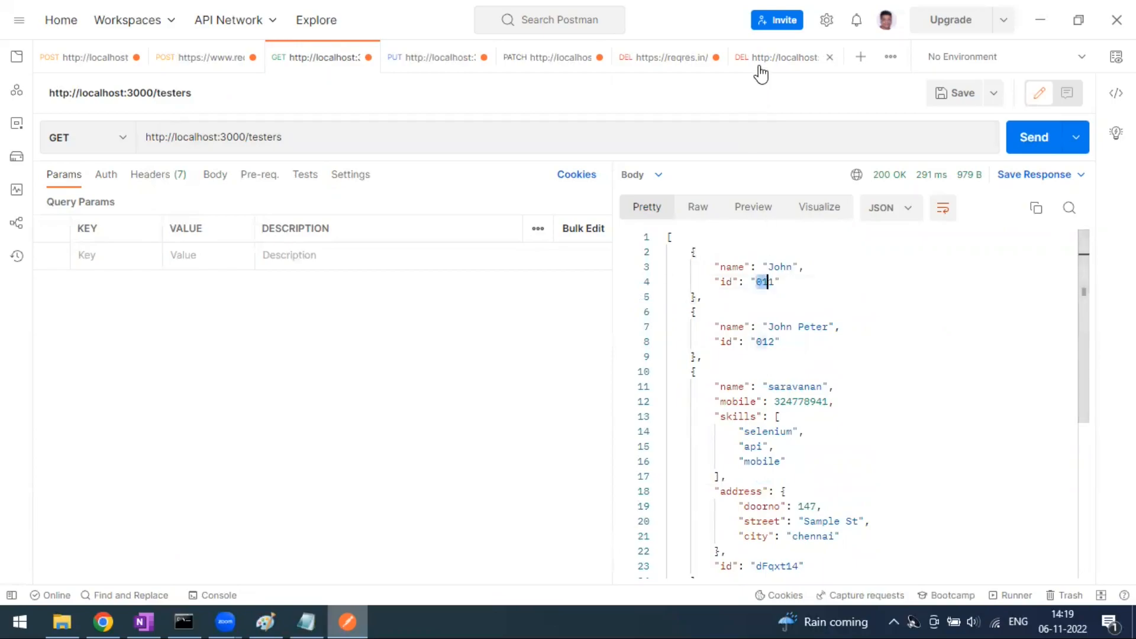
click(782, 57)
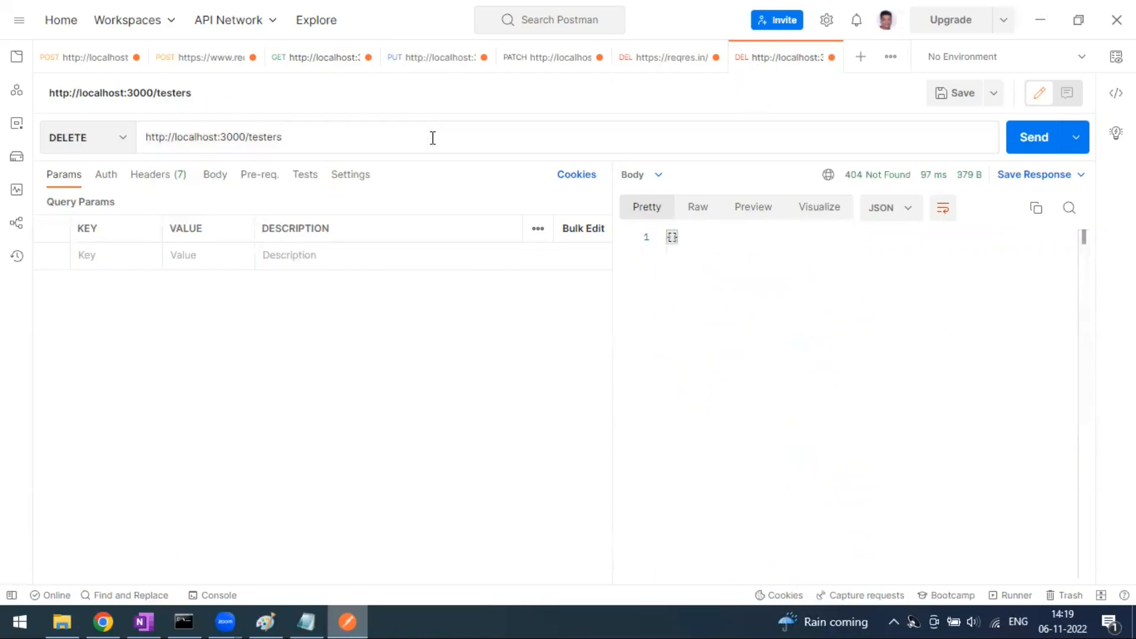
text(/001)
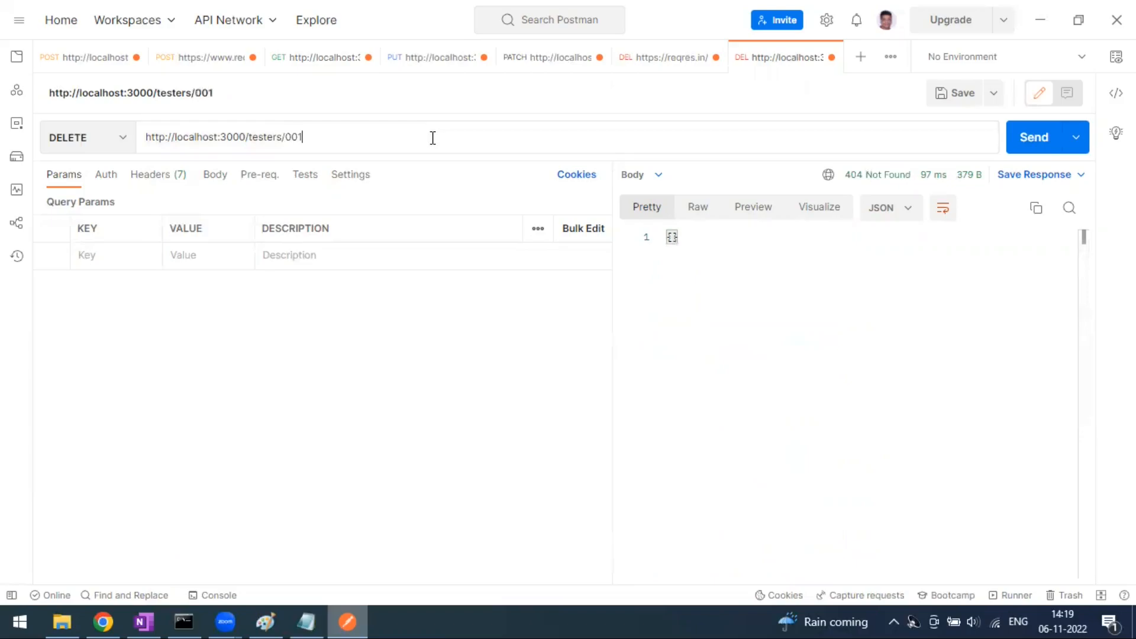
text(011)
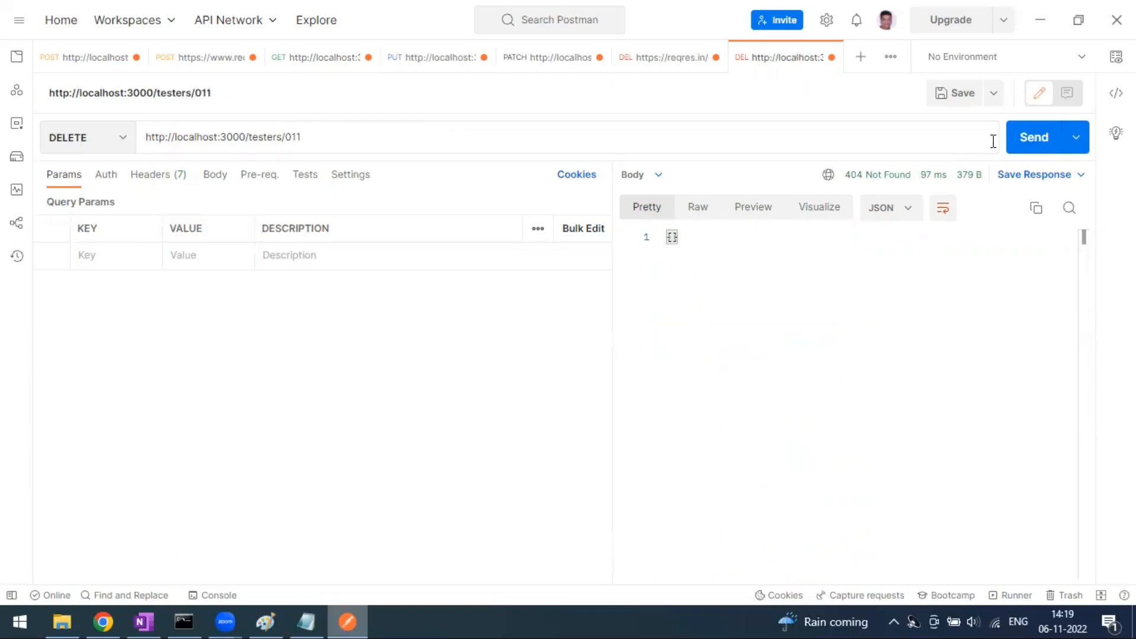
click(1033, 137)
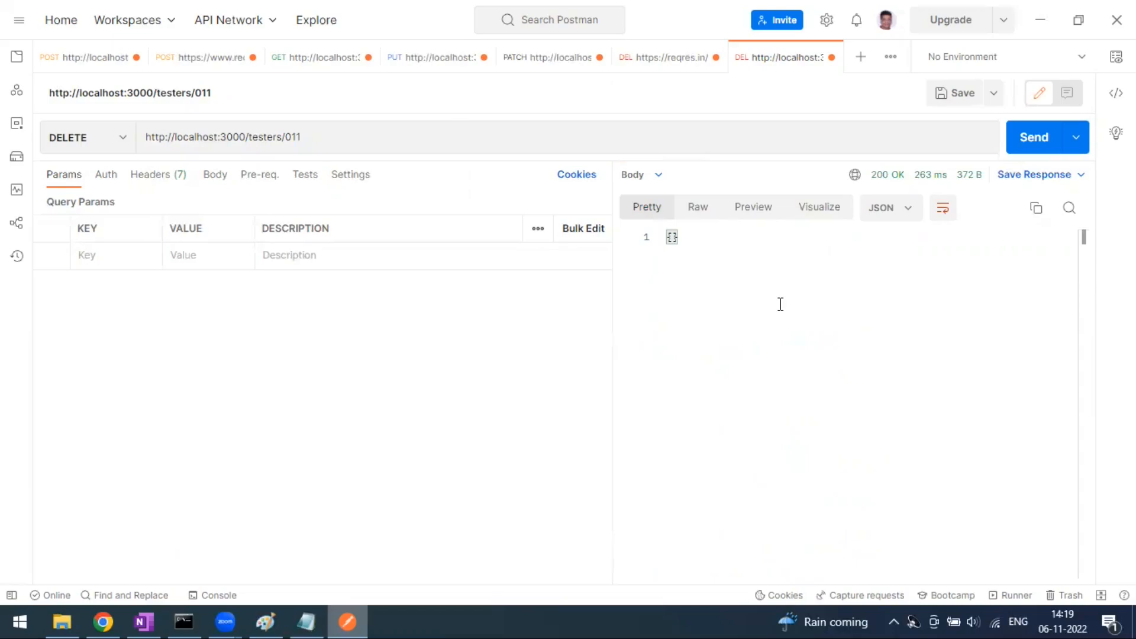
mouse_move(706, 280)
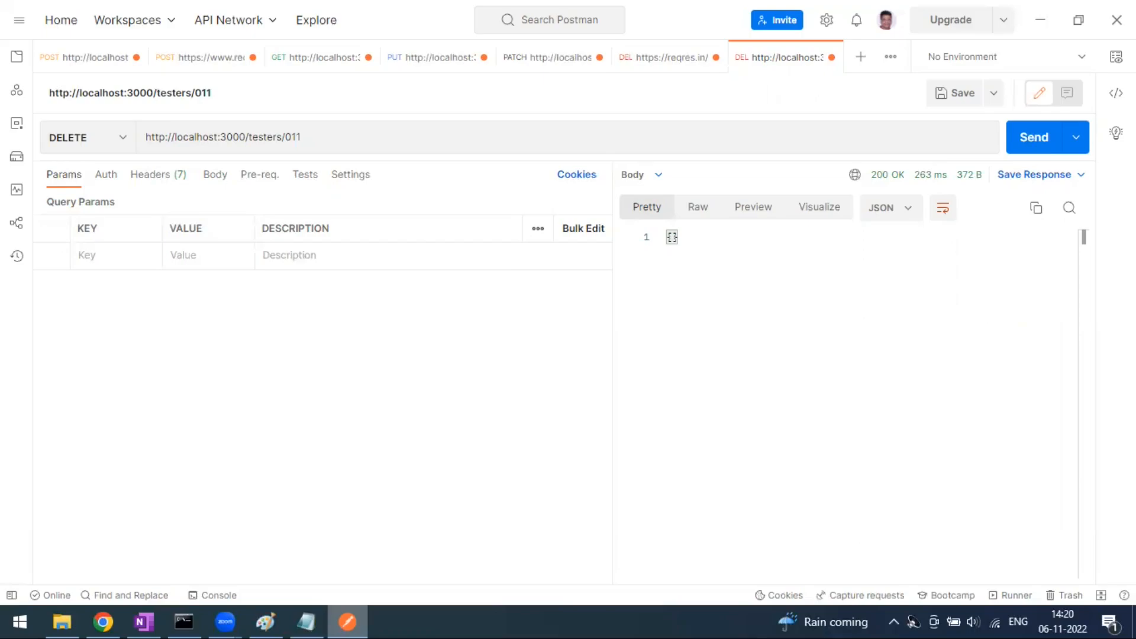
Draw a fifth box labelled 'delete' to the right of the patch box.
click(265, 621)
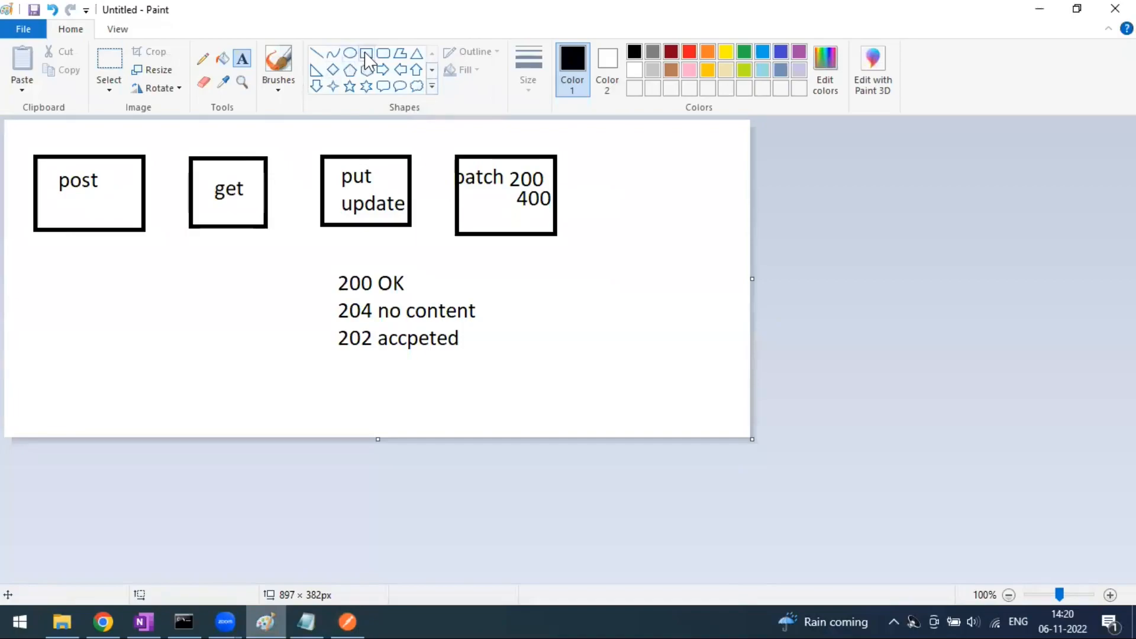
drag(605, 161, 717, 252)
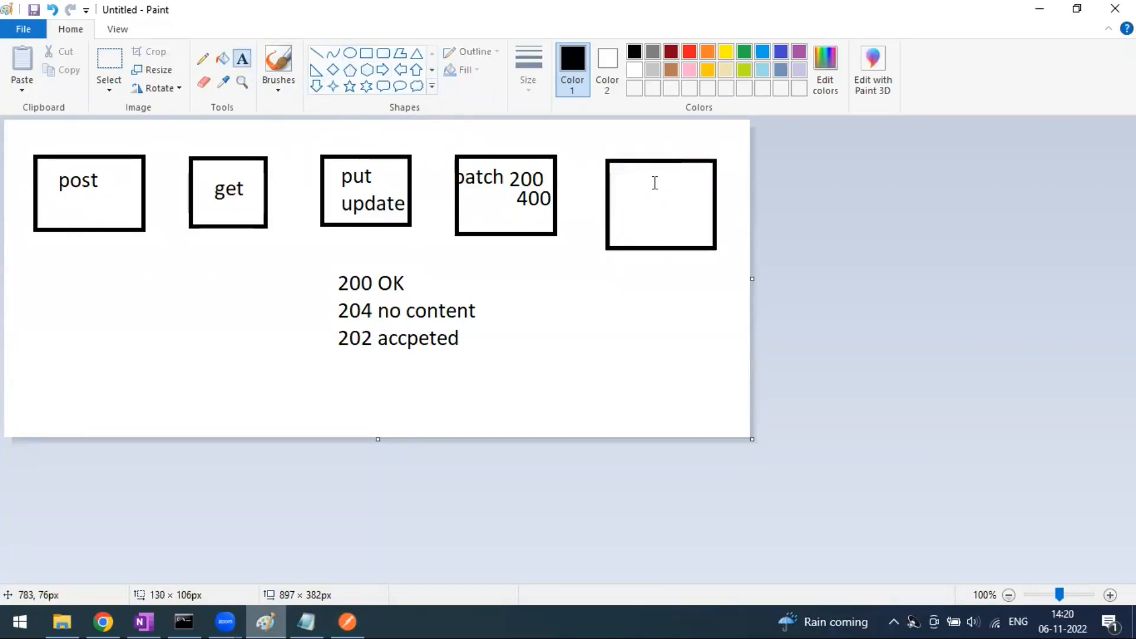
text(dele)
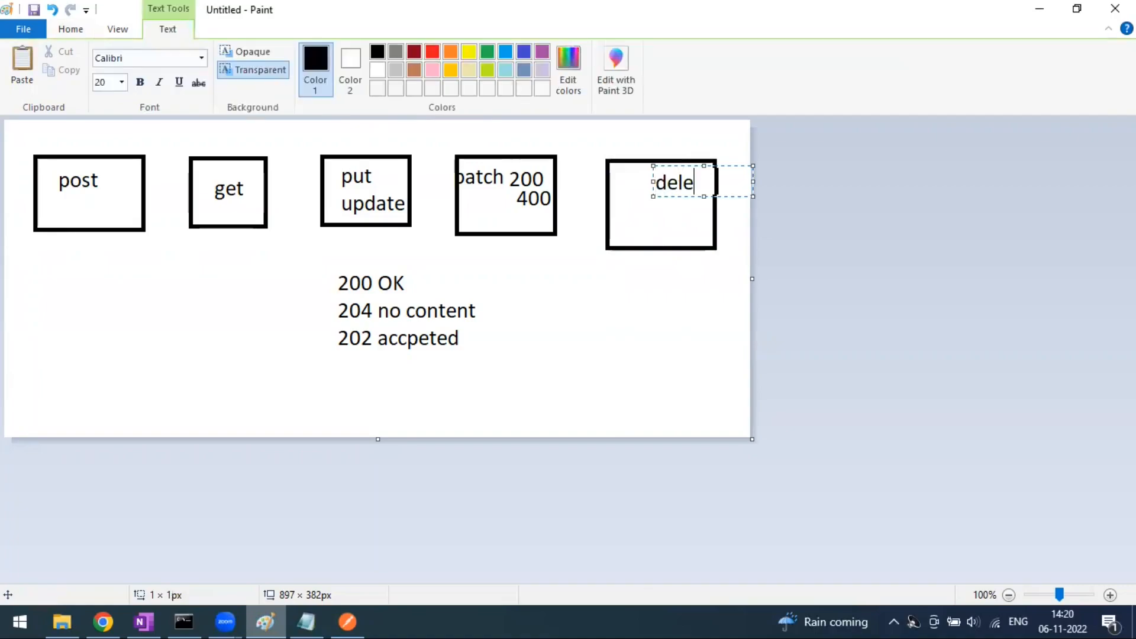
text(te)
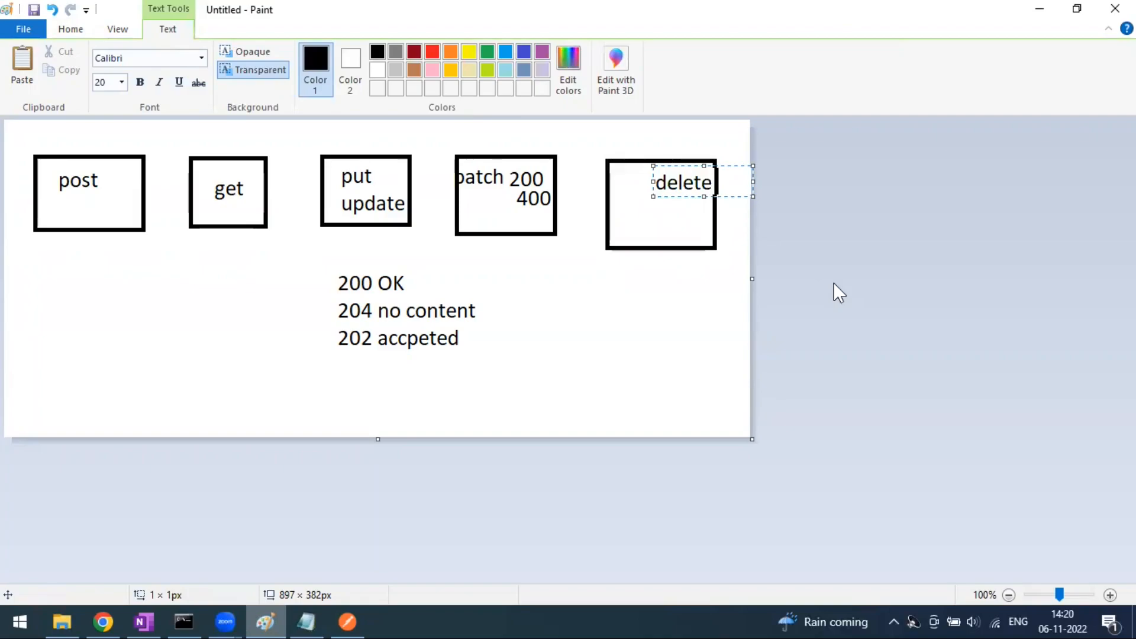
click(689, 242)
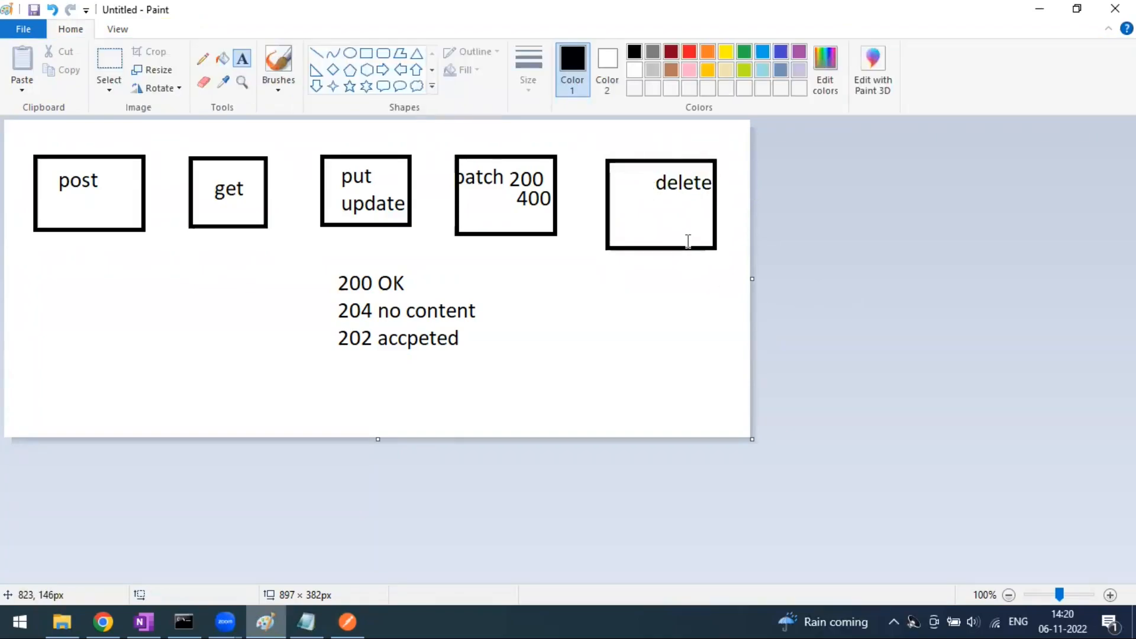
mouse_move(589, 305)
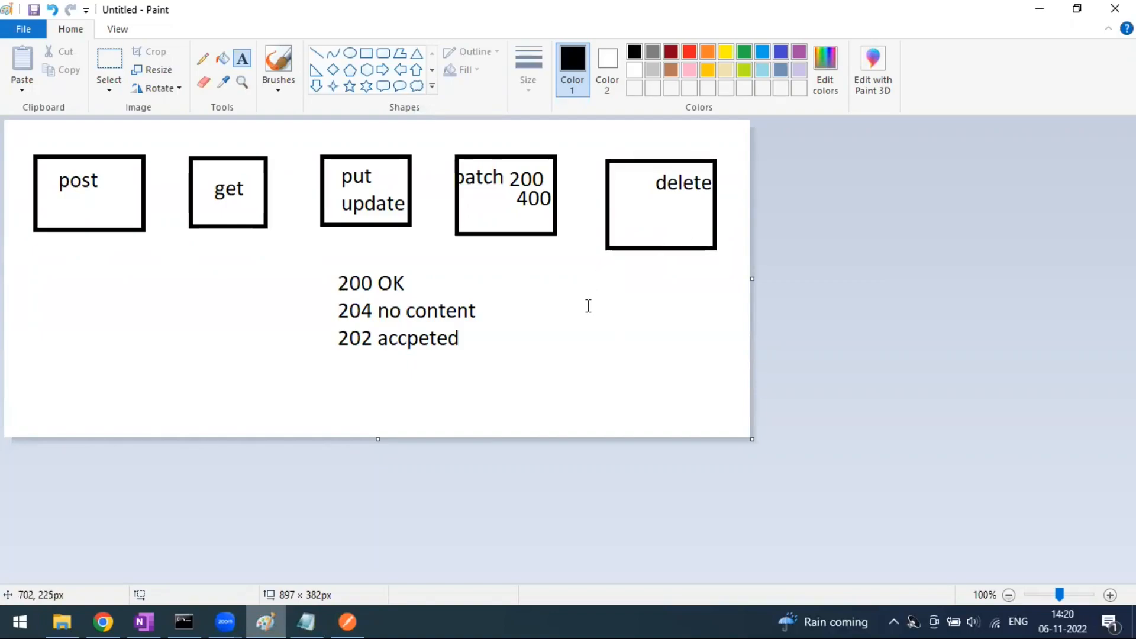
mouse_move(666, 333)
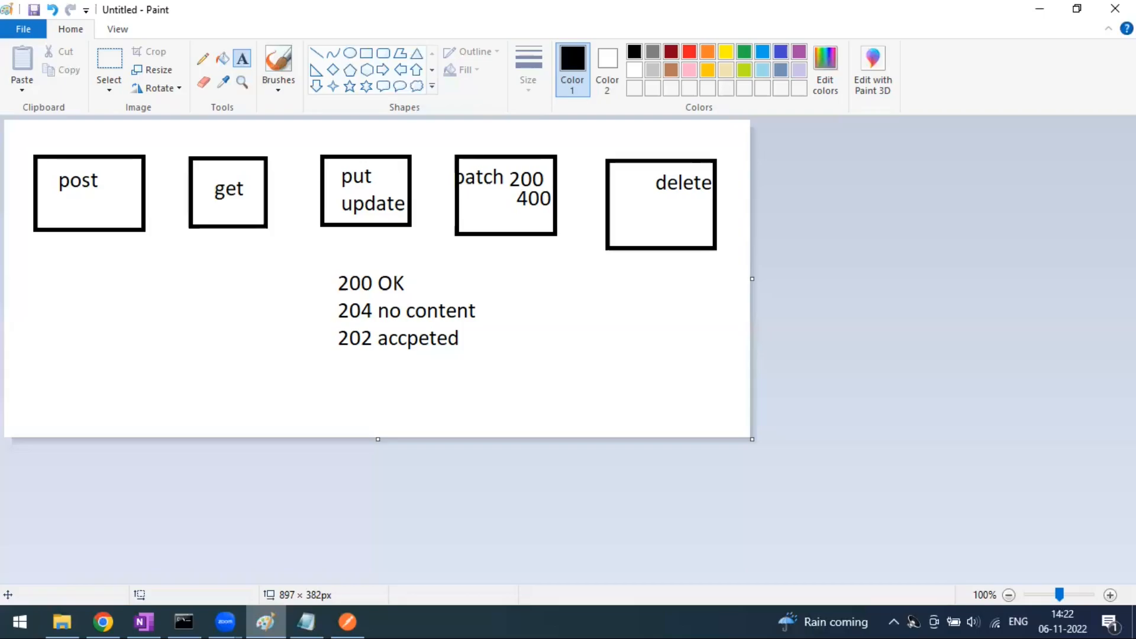
mouse_move(348, 621)
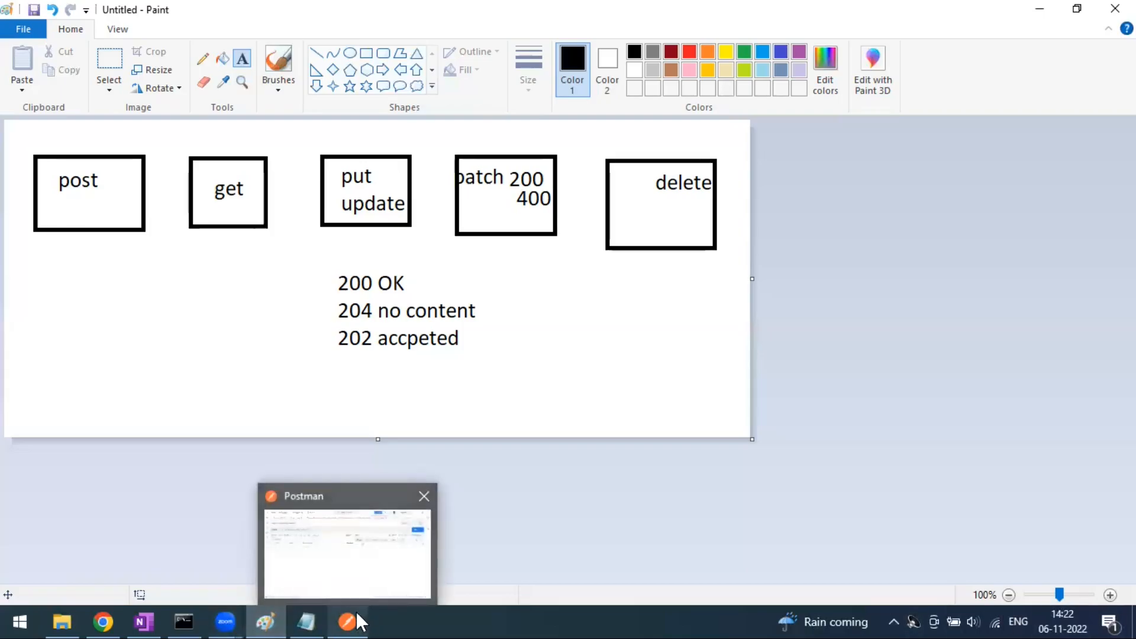
Return to Postman's reqres.in DELETE tab showing 204 No Content.
click(346, 621)
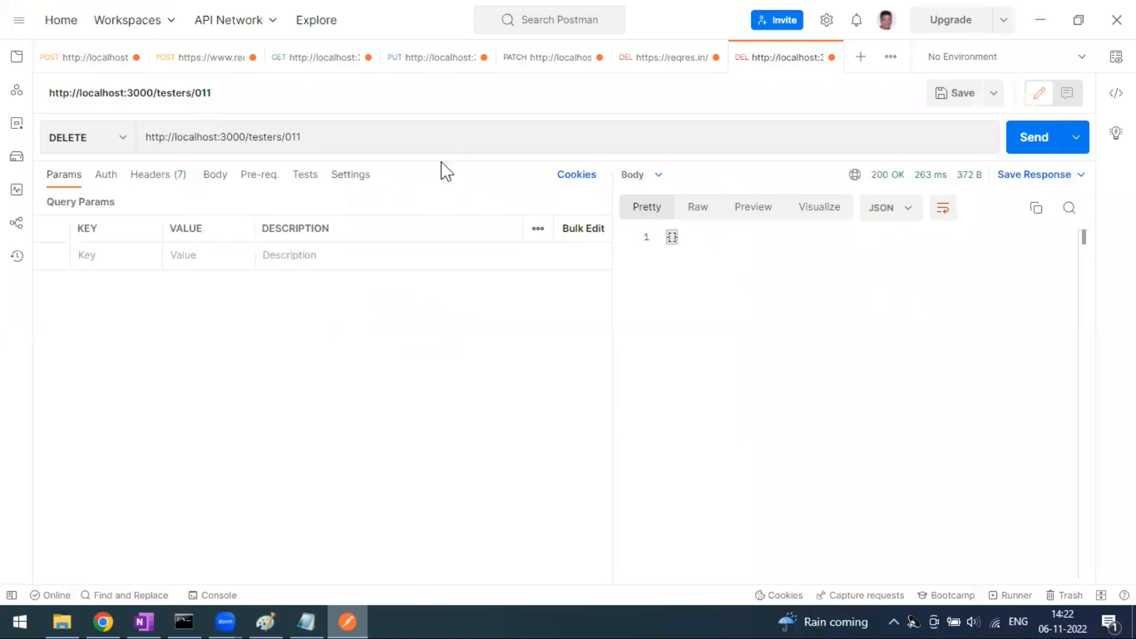
mouse_move(877, 192)
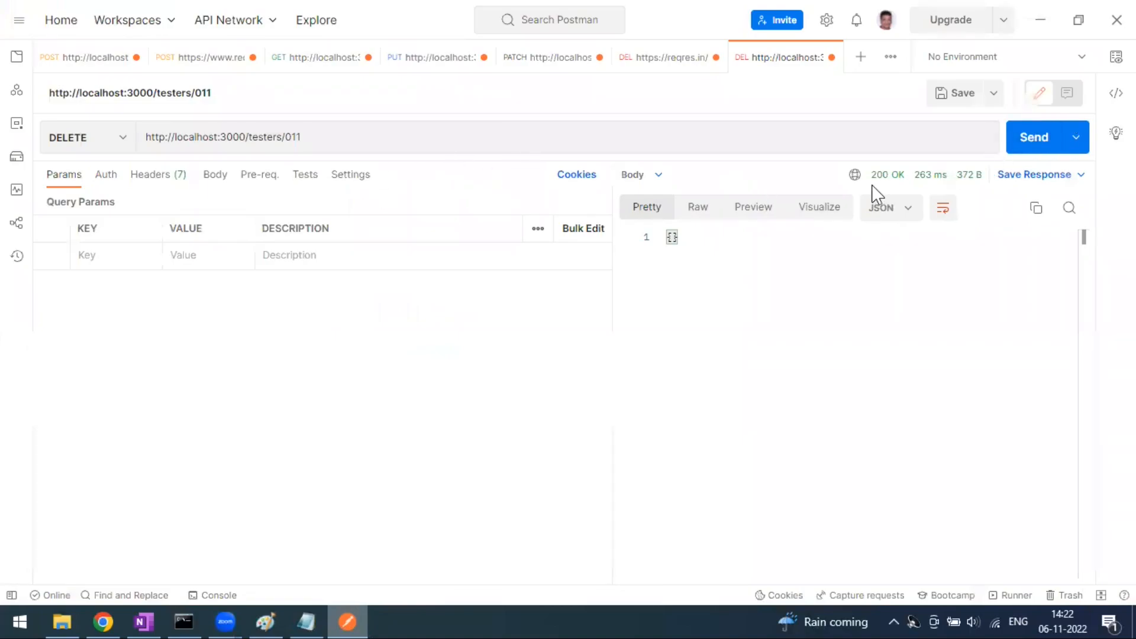
click(665, 57)
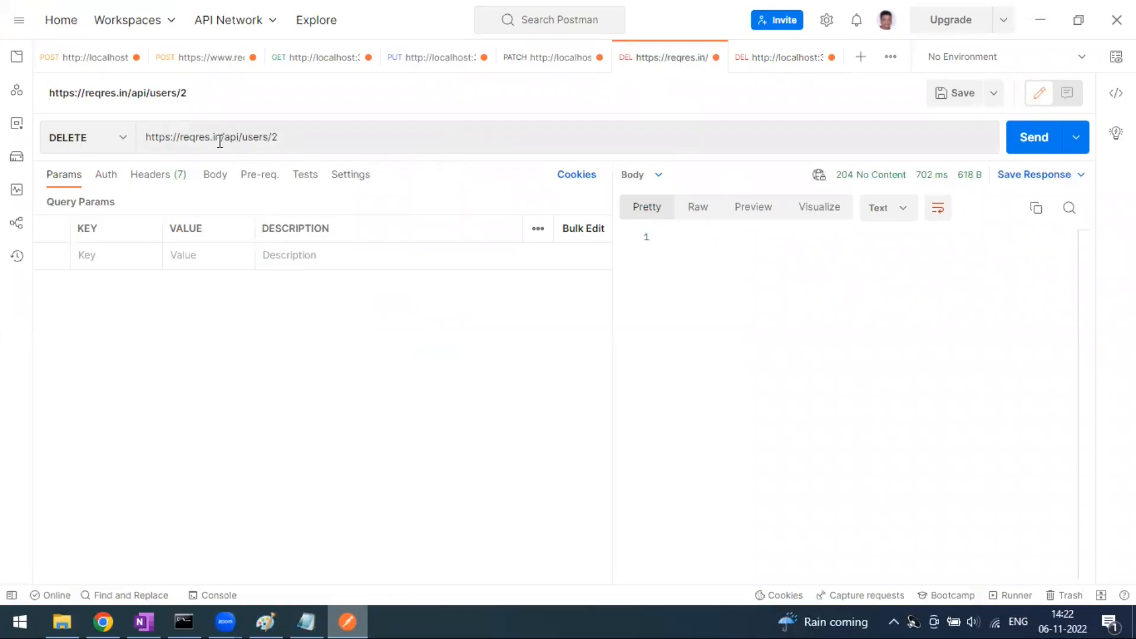
click(1034, 137)
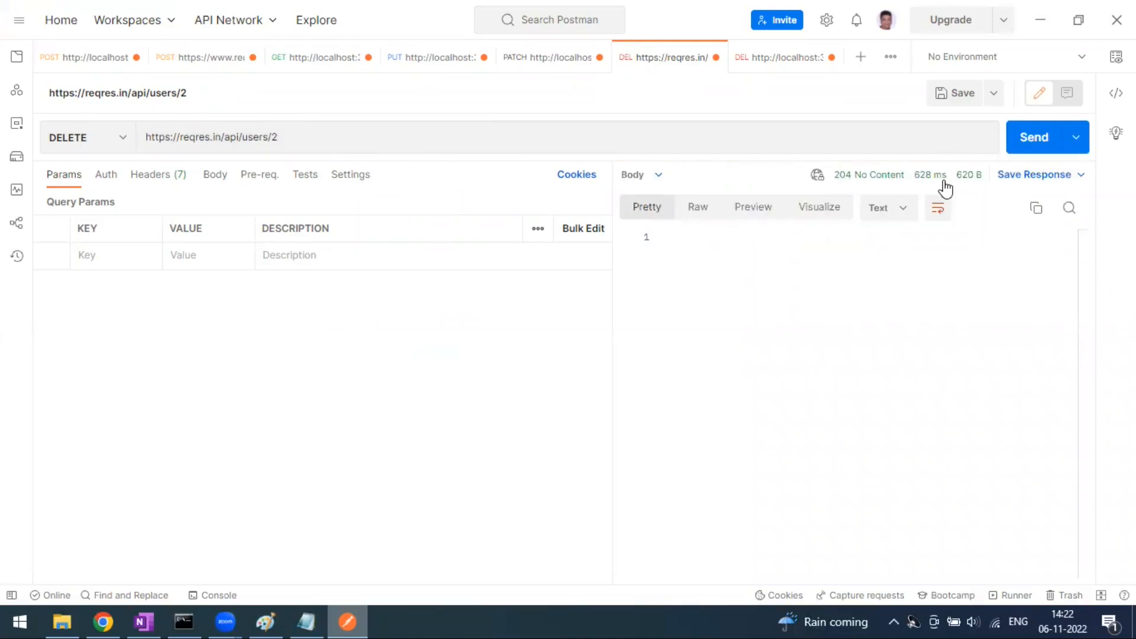
mouse_move(869, 174)
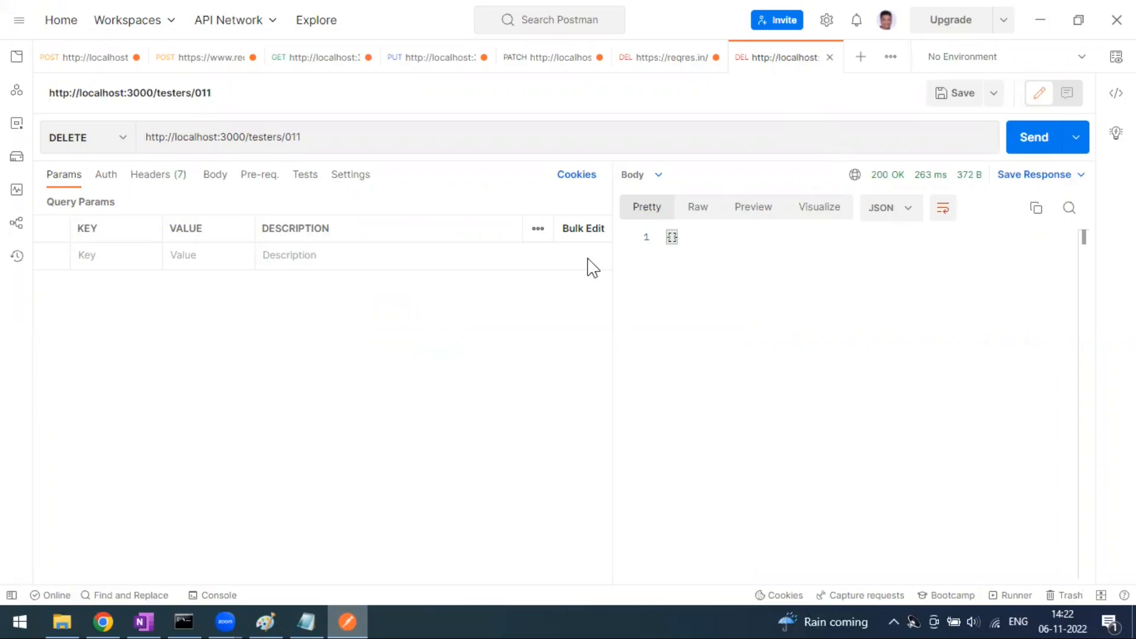
click(265, 621)
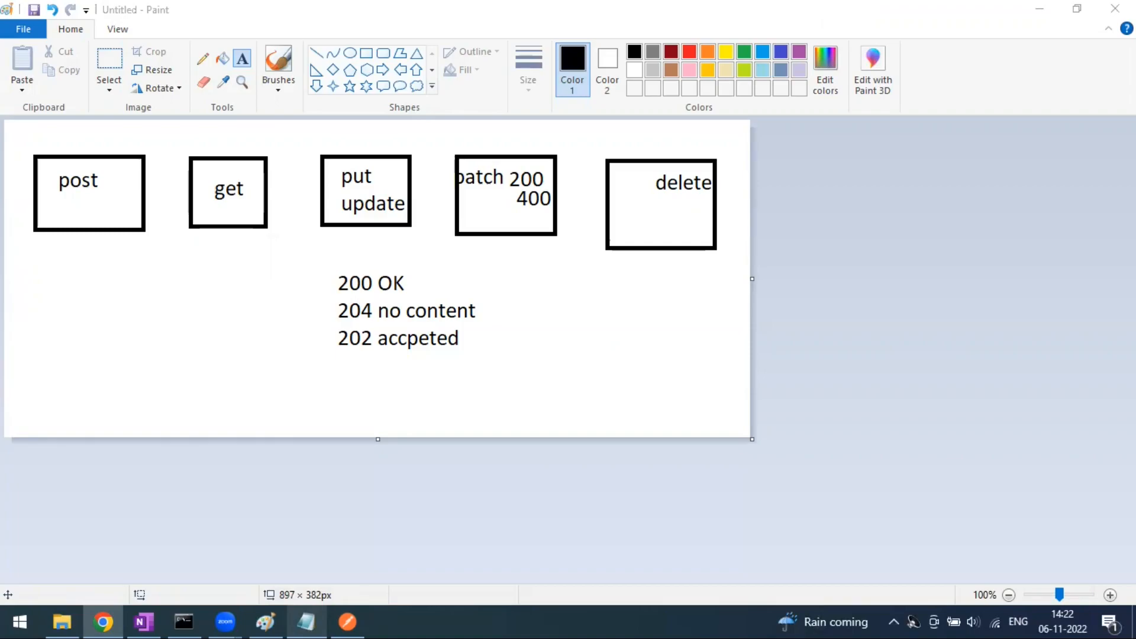
mouse_move(131, 99)
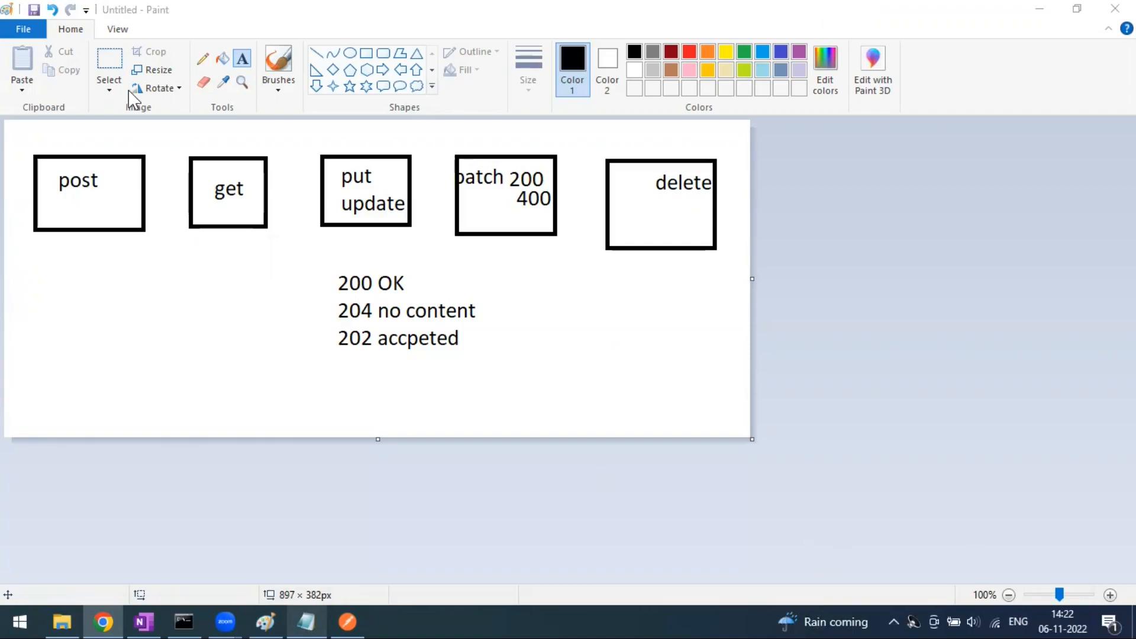
mouse_move(204, 59)
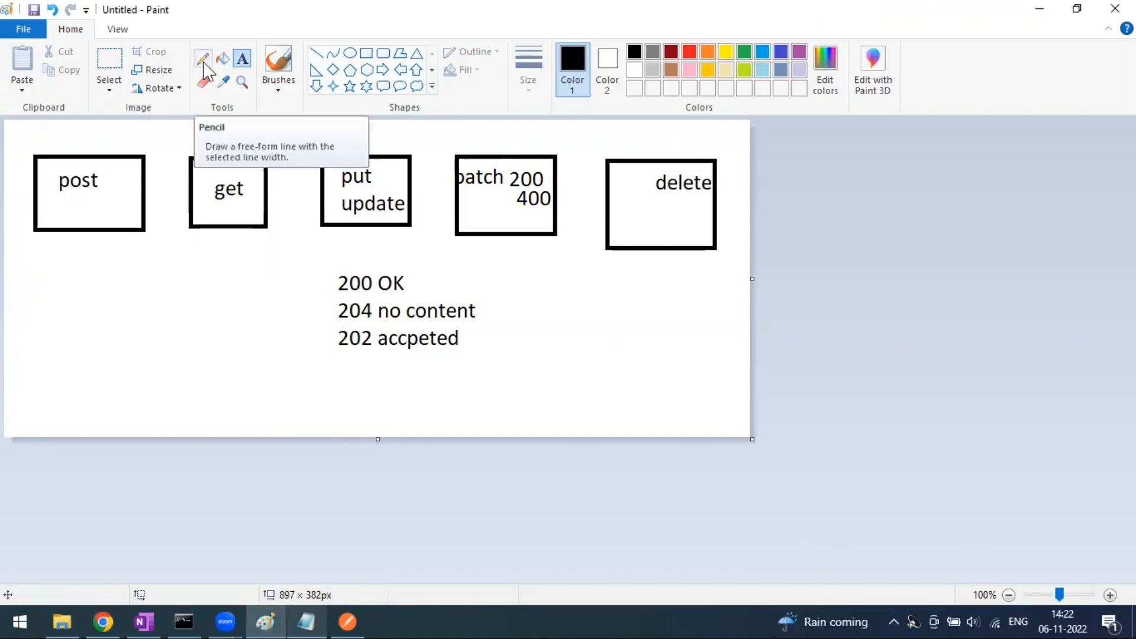
mouse_move(119, 206)
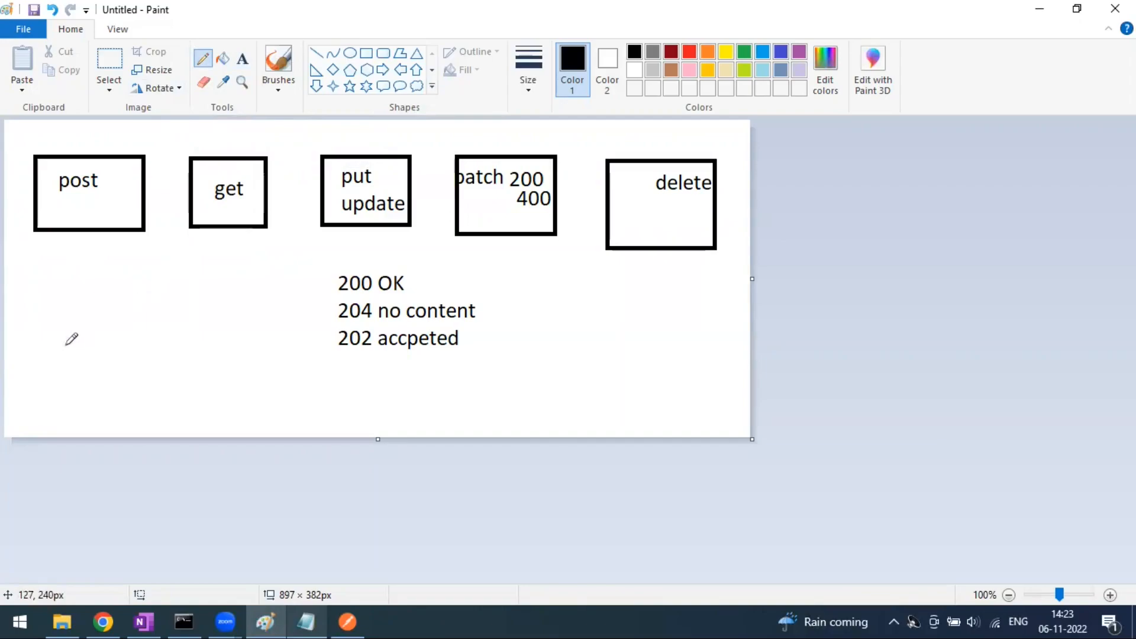
mouse_move(77, 287)
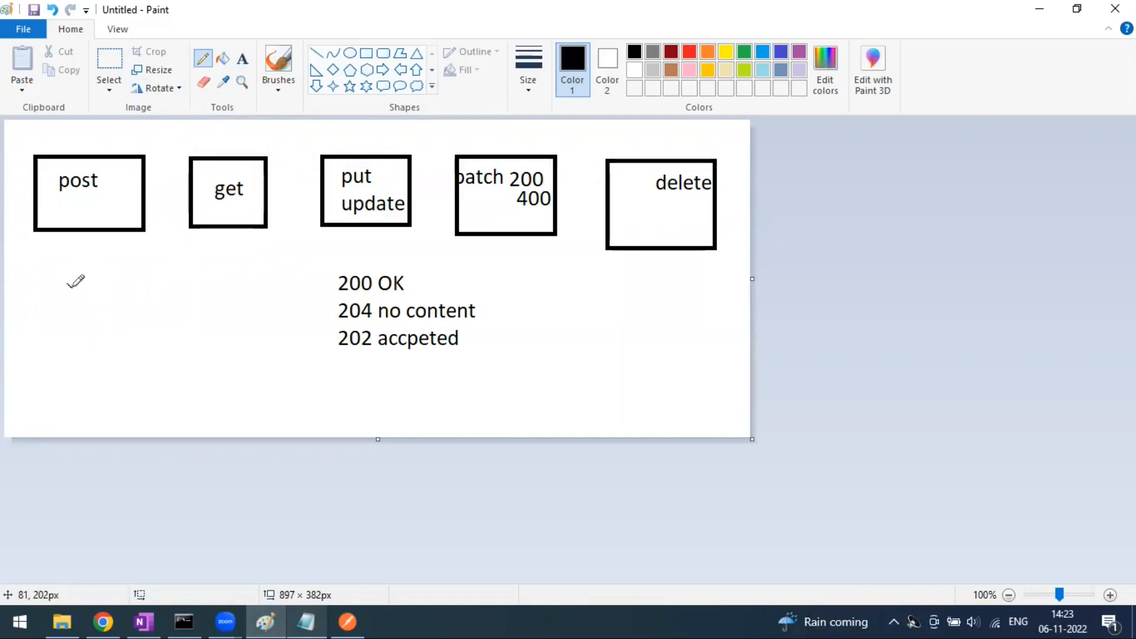
Draw check marks under the post and delete boxes.
drag(71, 289, 109, 246)
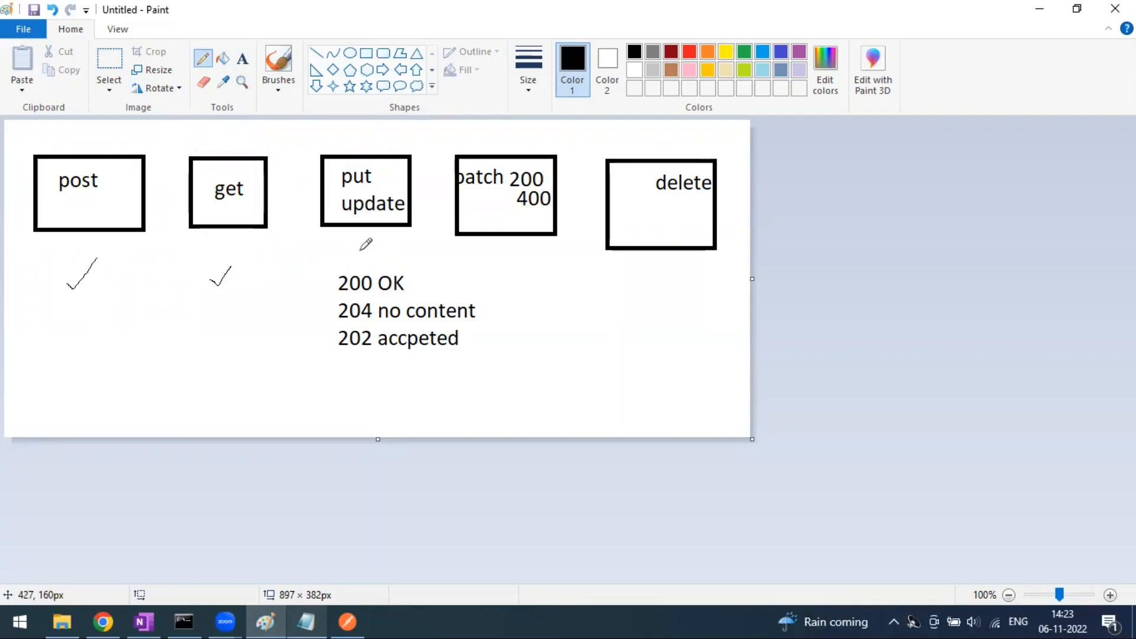
mouse_move(366, 243)
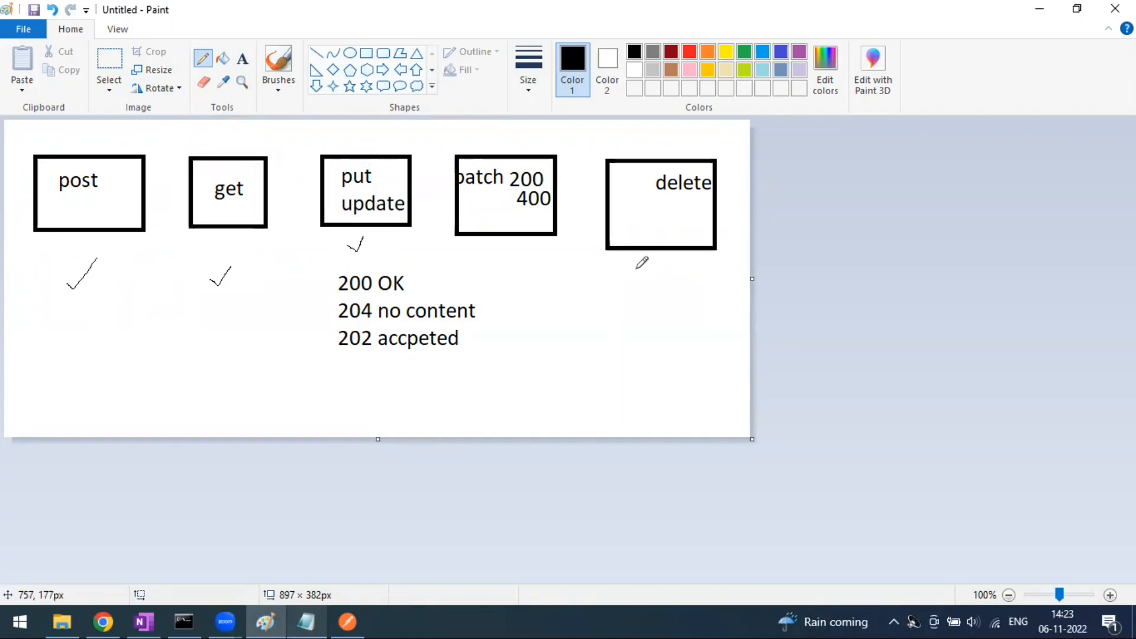
drag(649, 261, 656, 294)
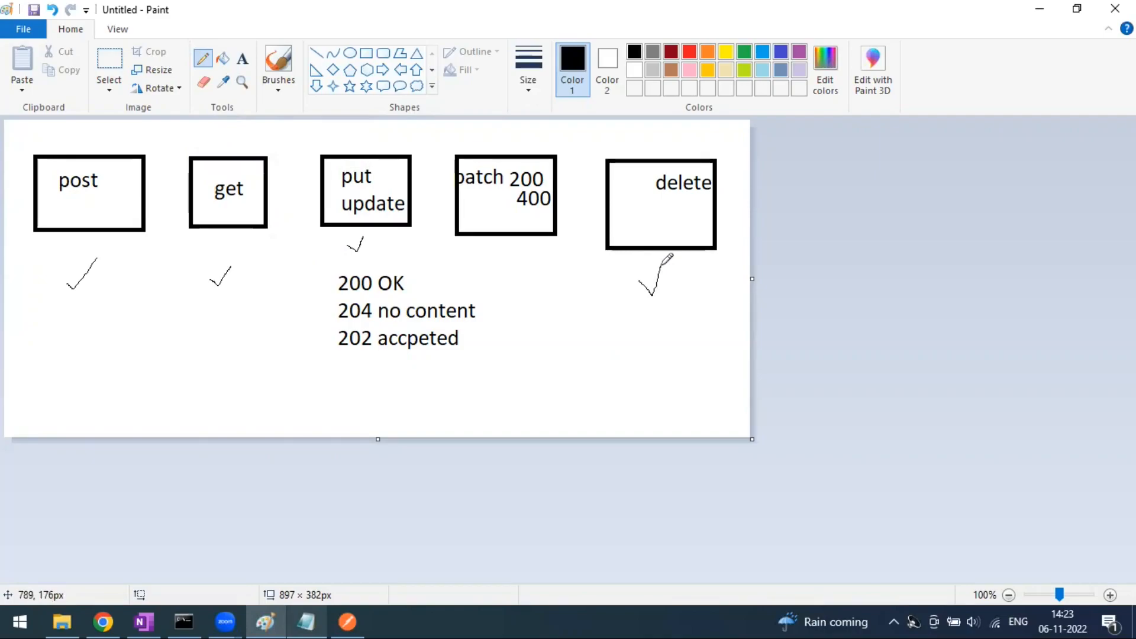
mouse_move(687, 277)
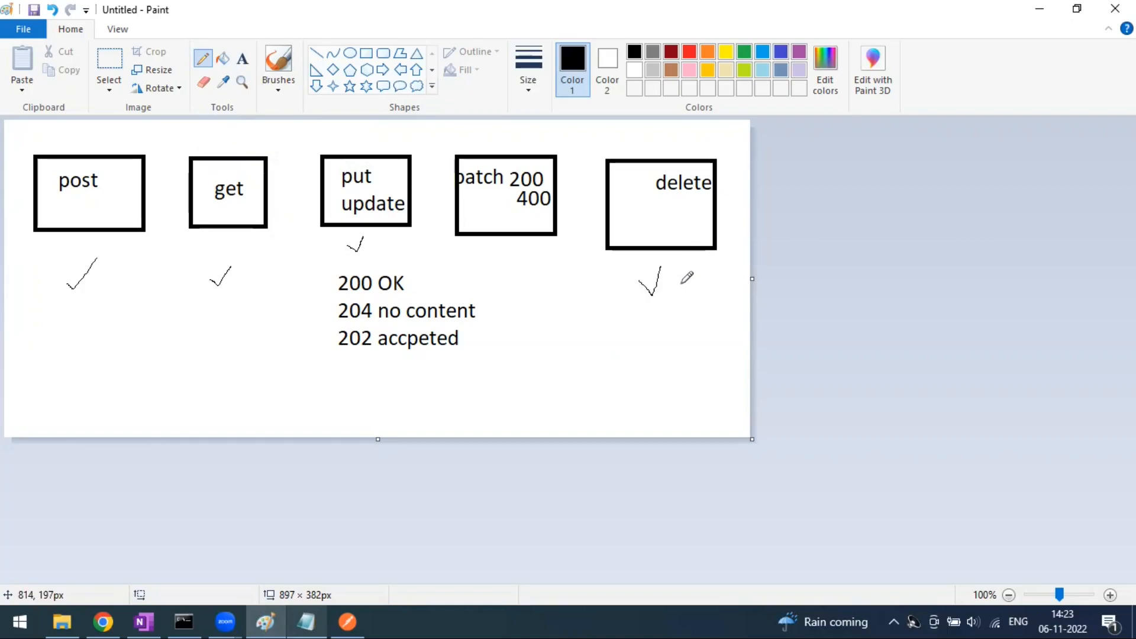
mouse_move(20, 129)
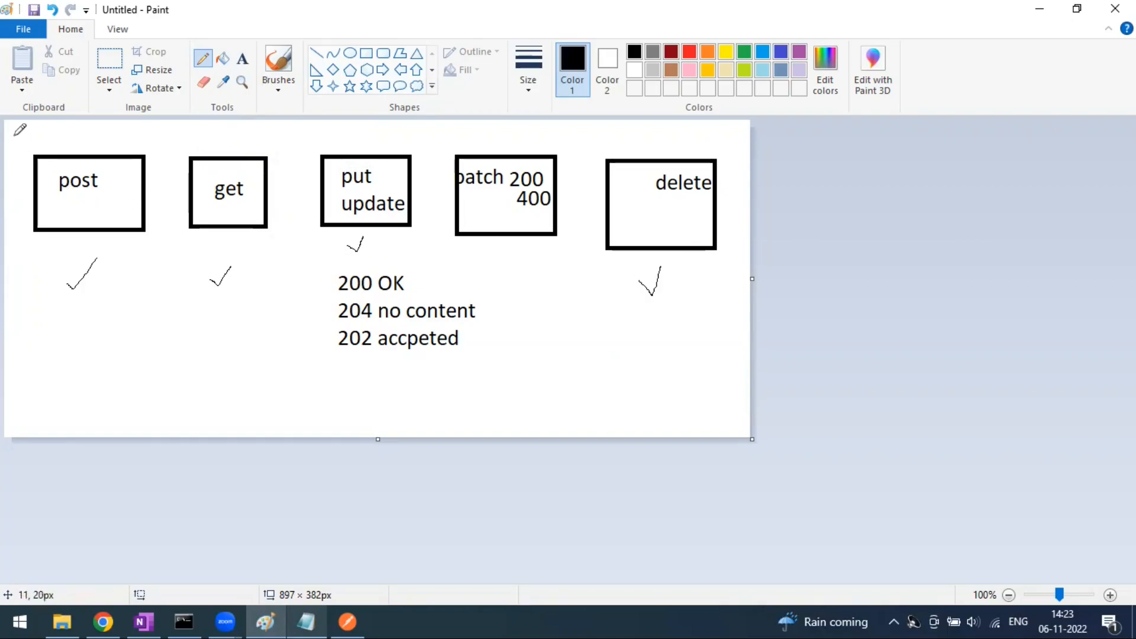
Enclose the whole diagram in a freehand loop, then return to the reqres.in DELETE tab.
drag(18, 129, 751, 225)
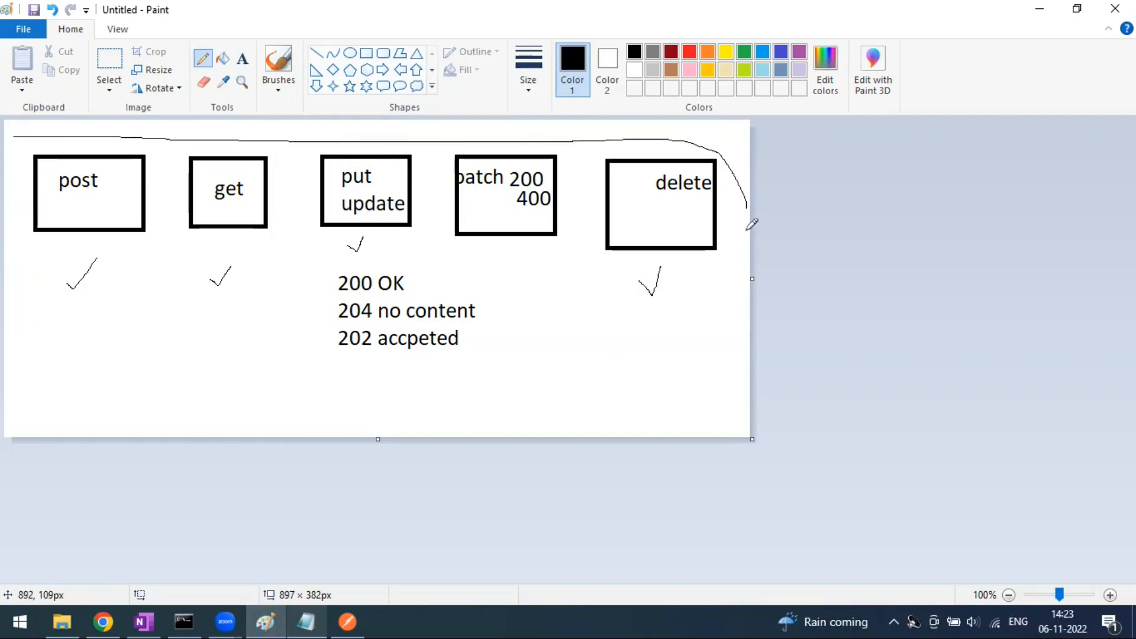
drag(751, 221, 18, 164)
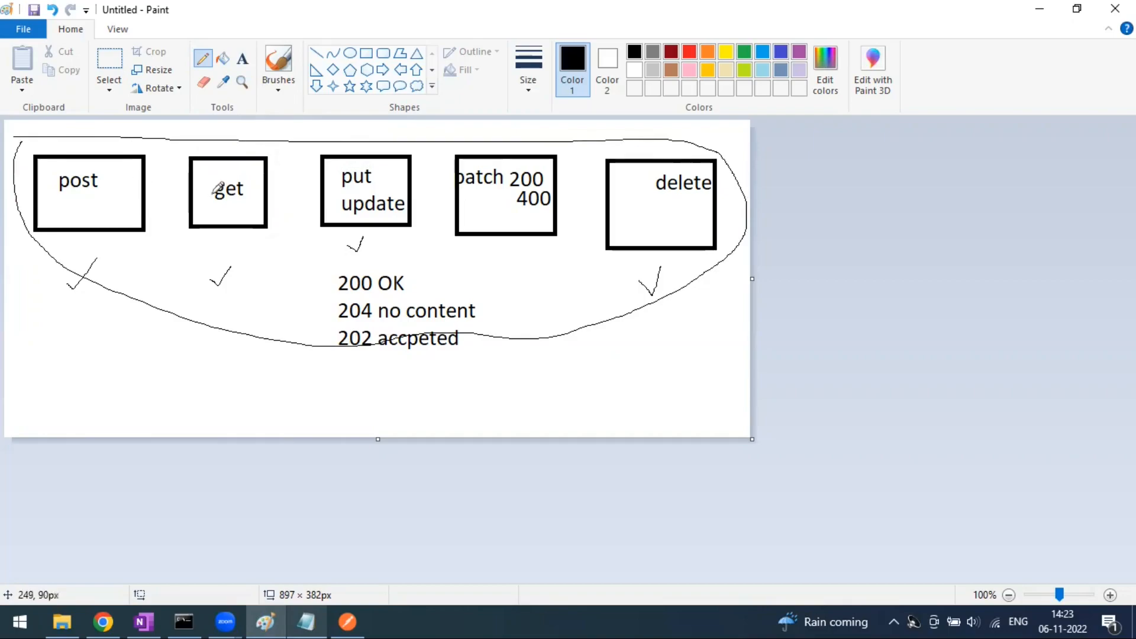
mouse_move(664, 237)
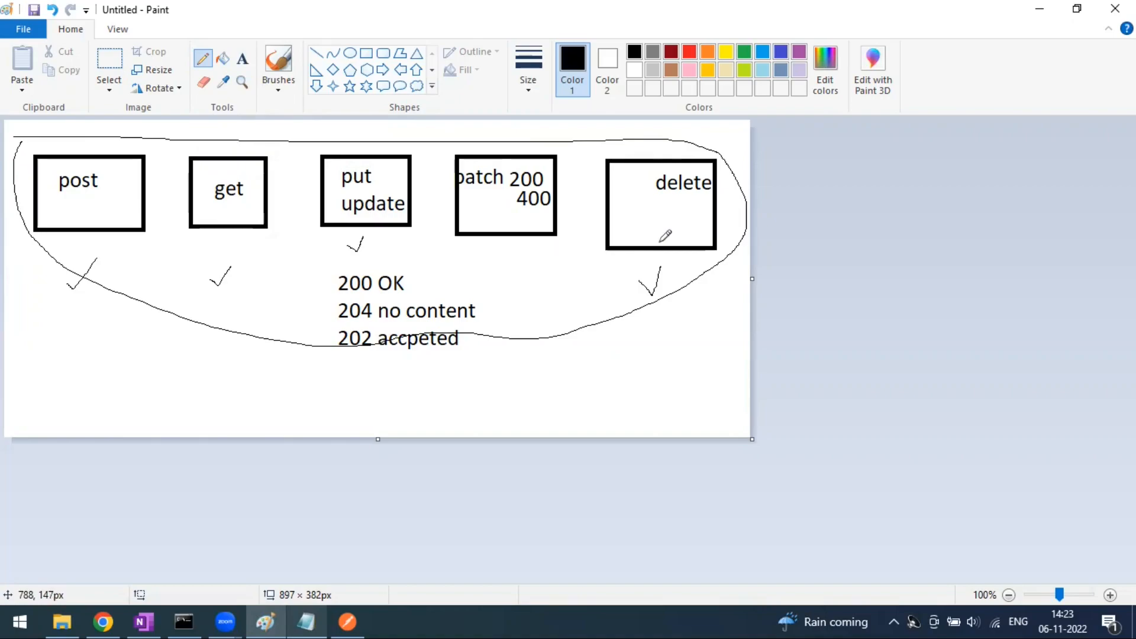
mouse_move(31, 129)
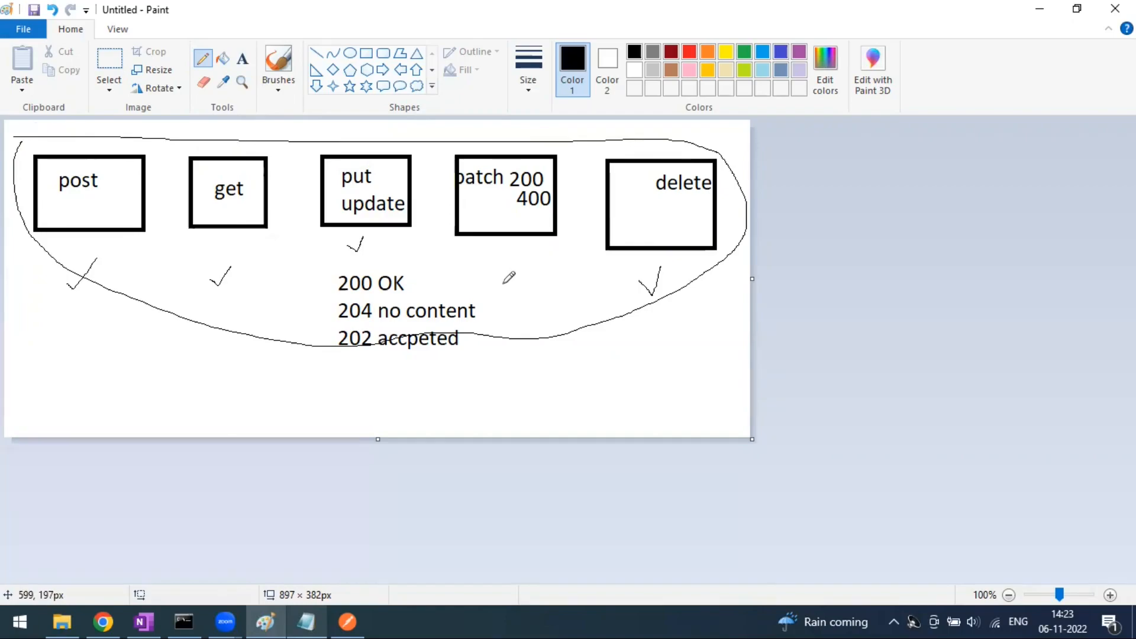
mouse_move(28, 270)
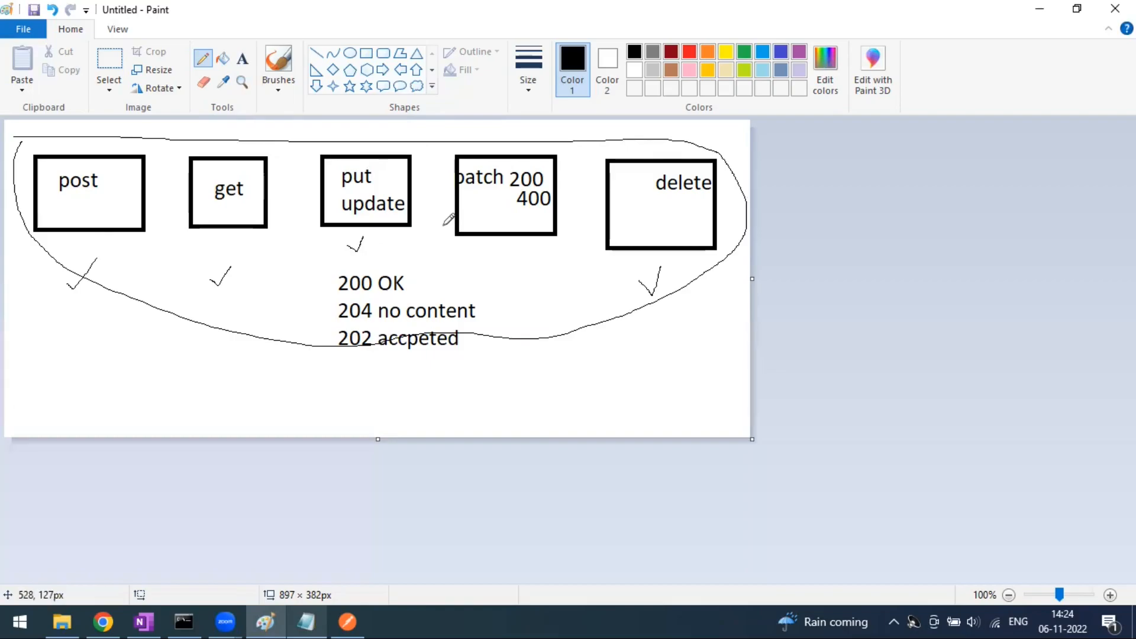
click(347, 621)
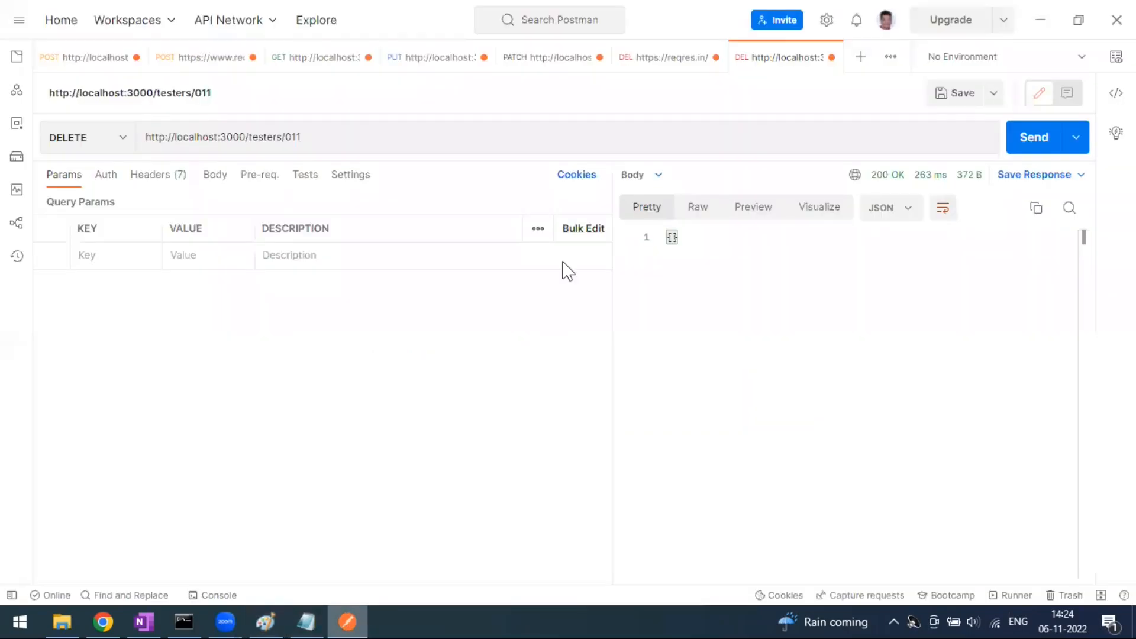
click(666, 57)
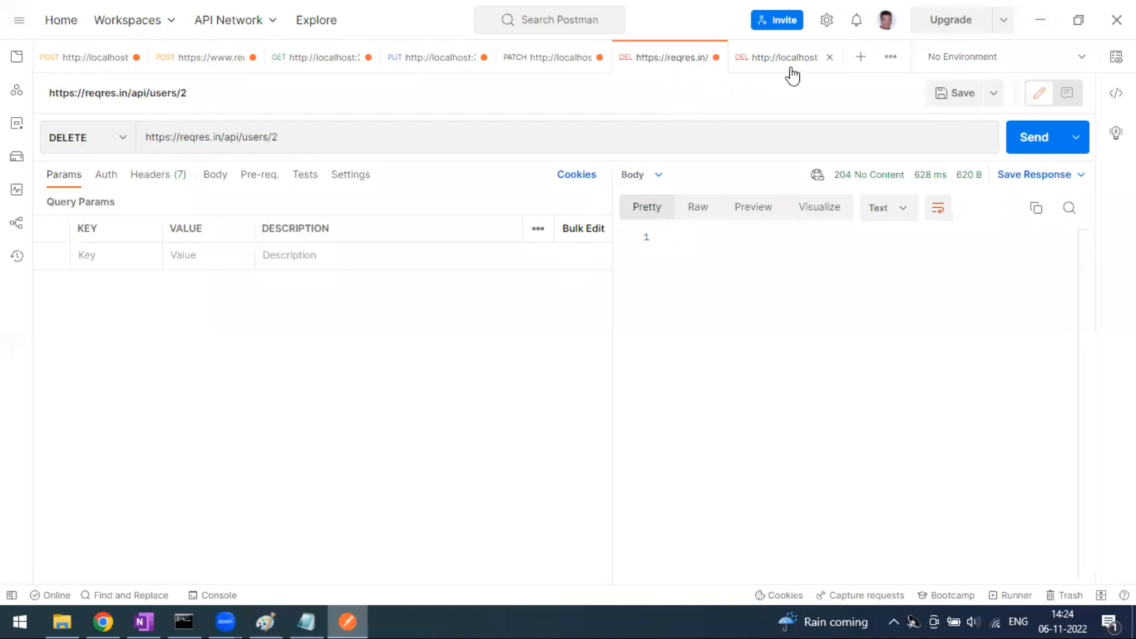